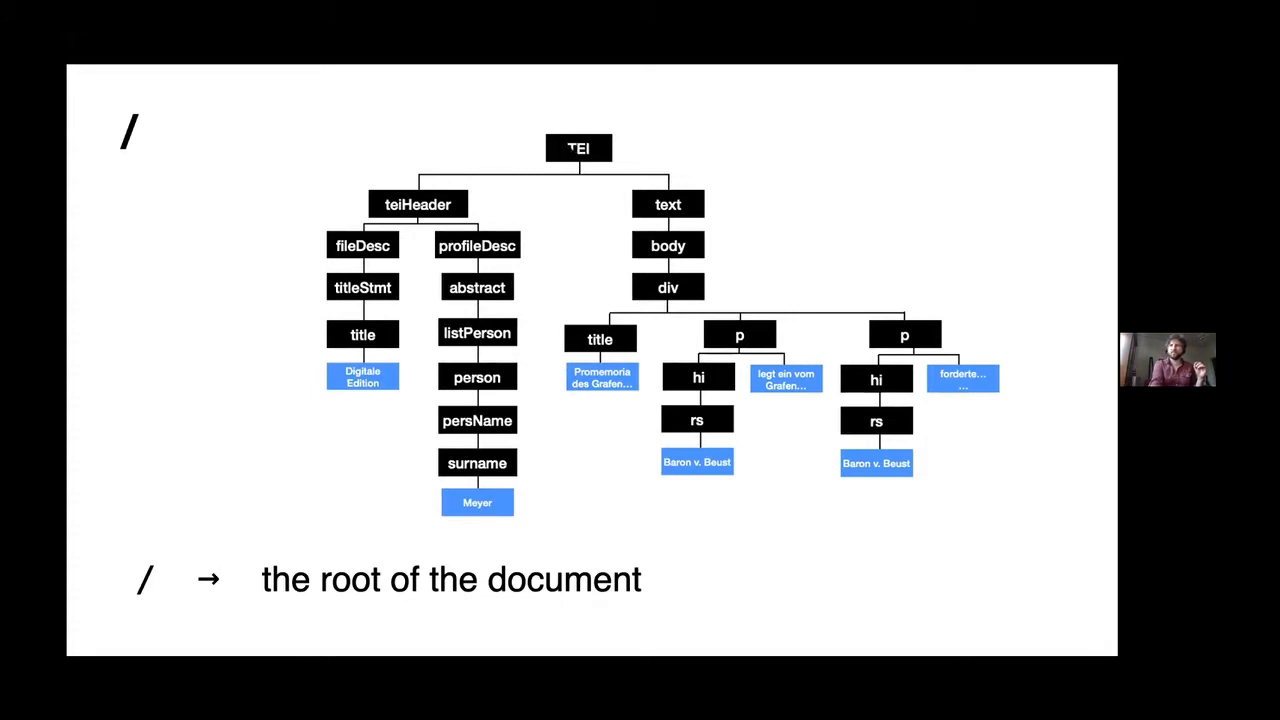
mouse_move(184, 308)
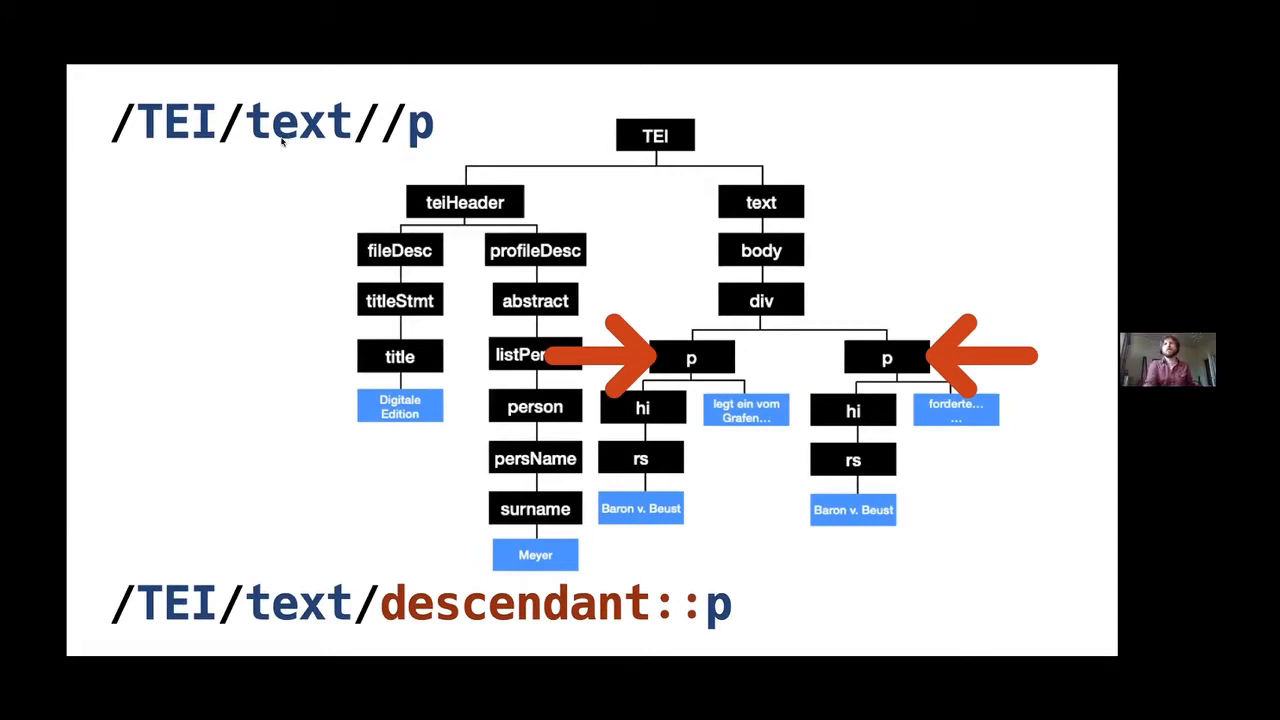
mouse_move(512, 110)
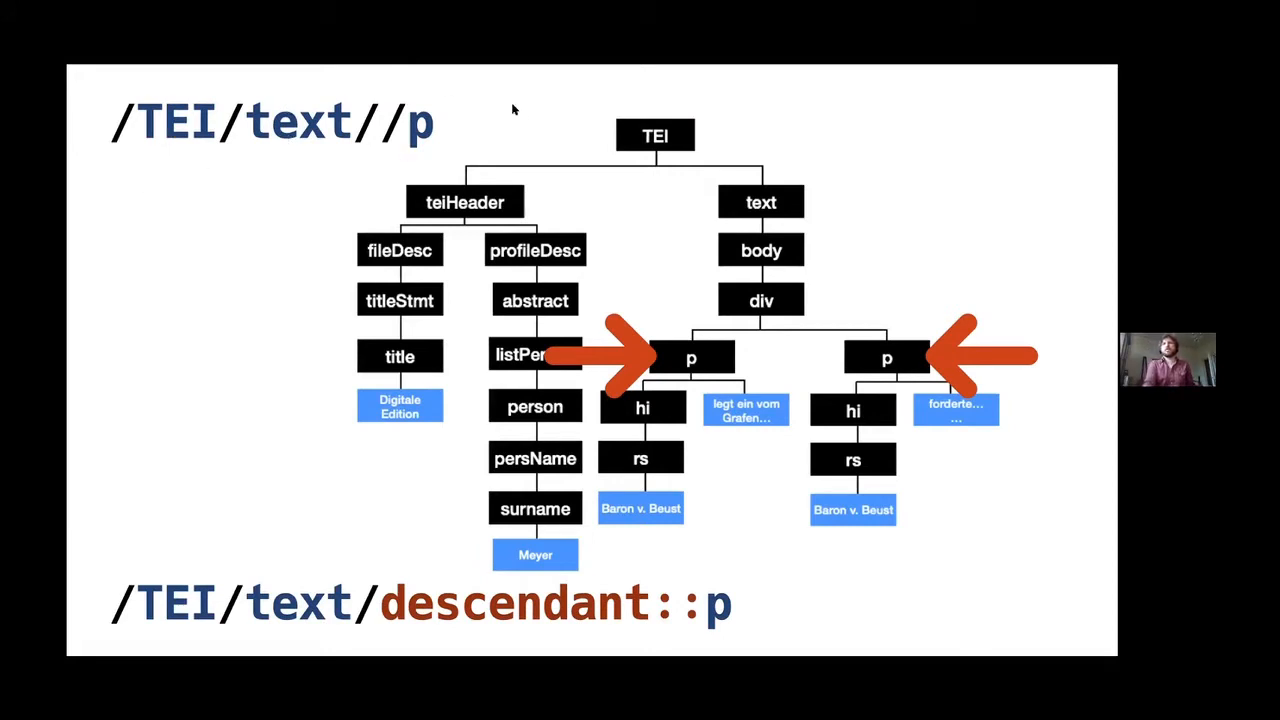
mouse_move(356, 122)
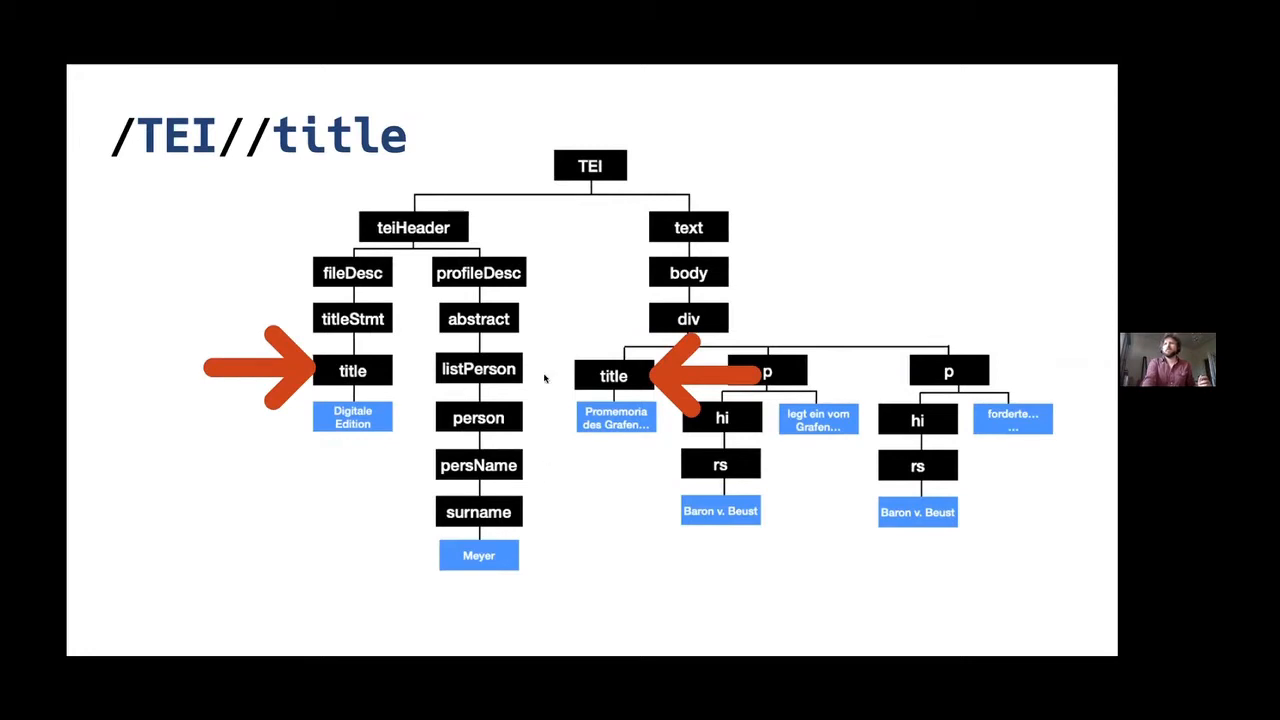
mouse_move(544, 378)
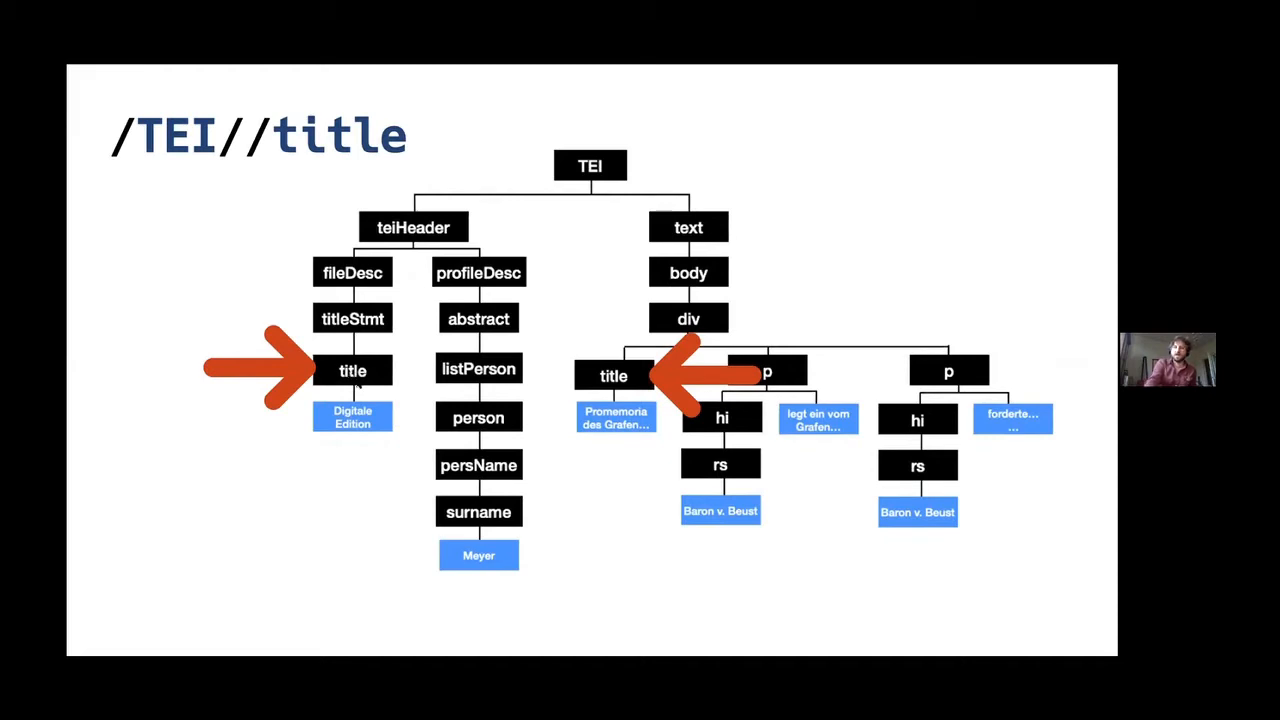
Advance to the slide showing the /TEI//title path marking both title nodes
key(Right)
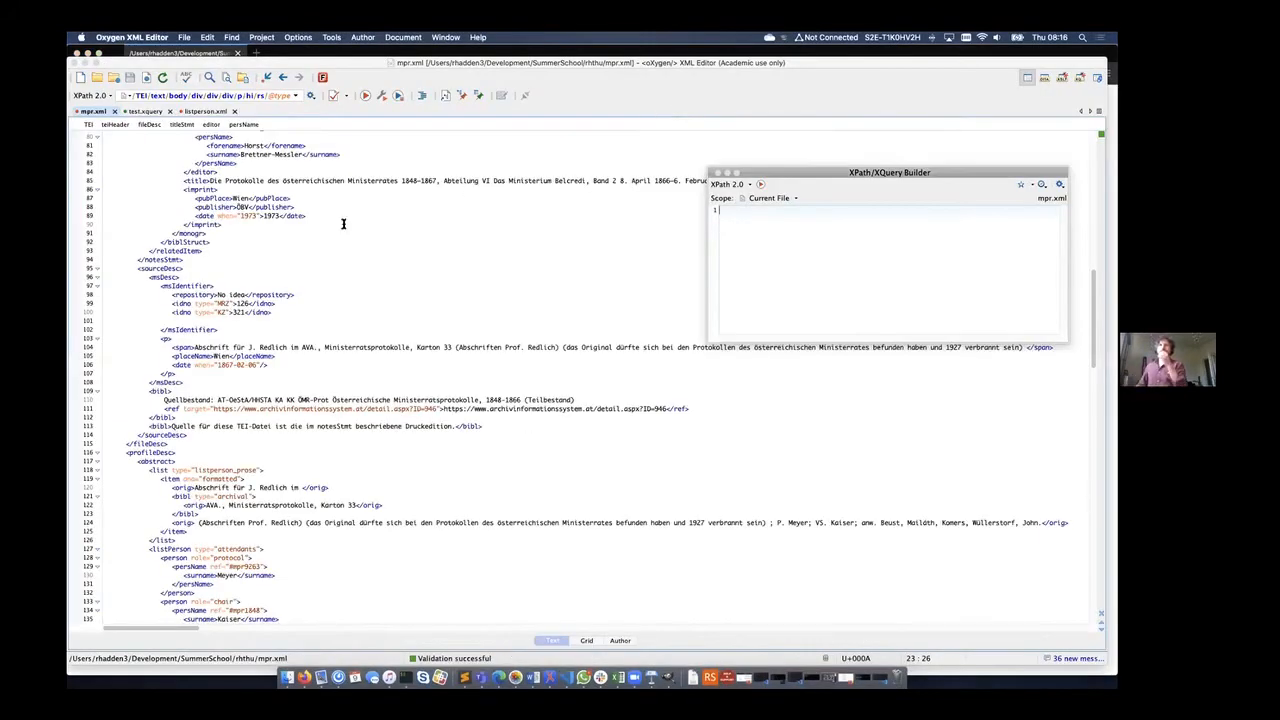
Scroll mpr.xml back up to the titleStmt section of the TEI header
scroll(up, 3)
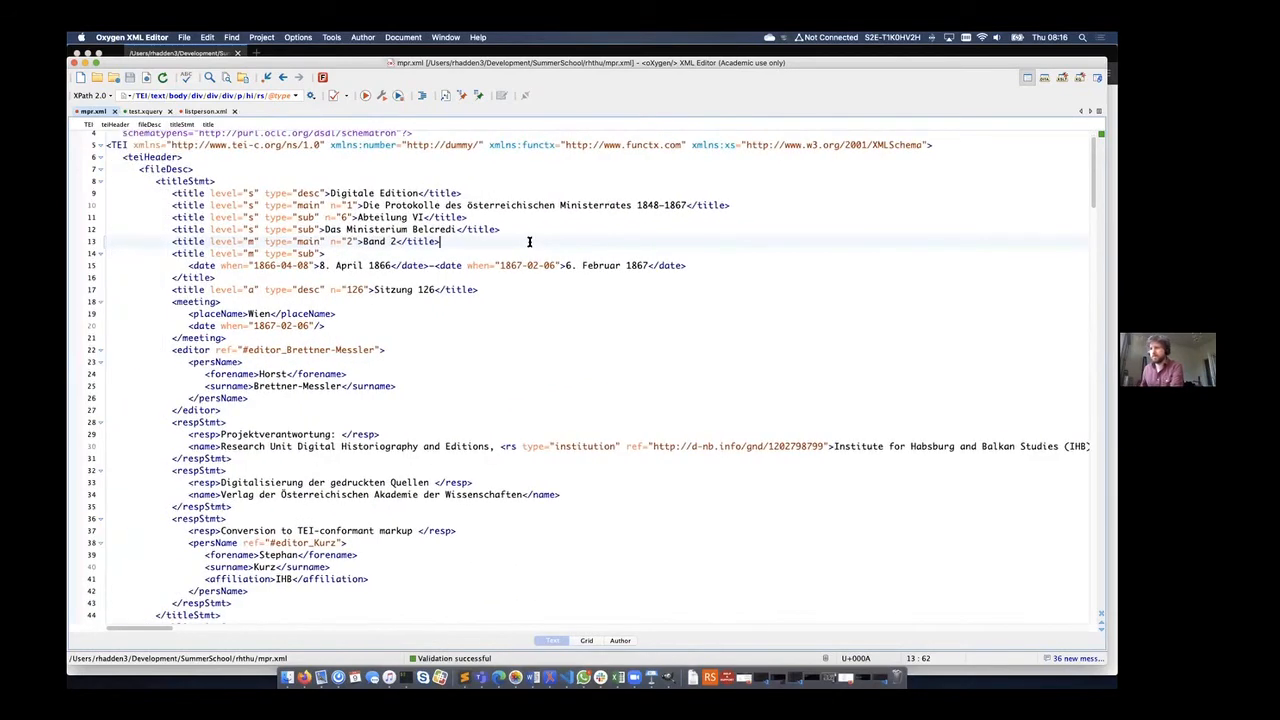
mouse_move(848, 358)
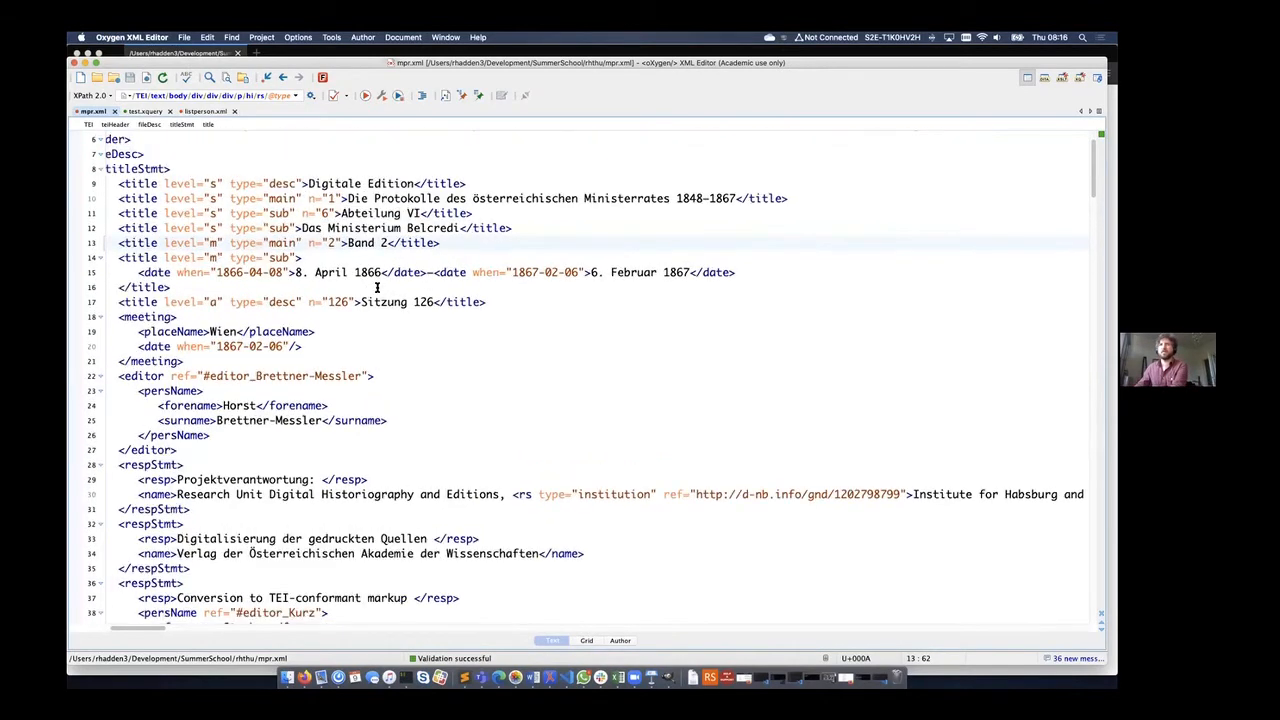
scroll(up, 3)
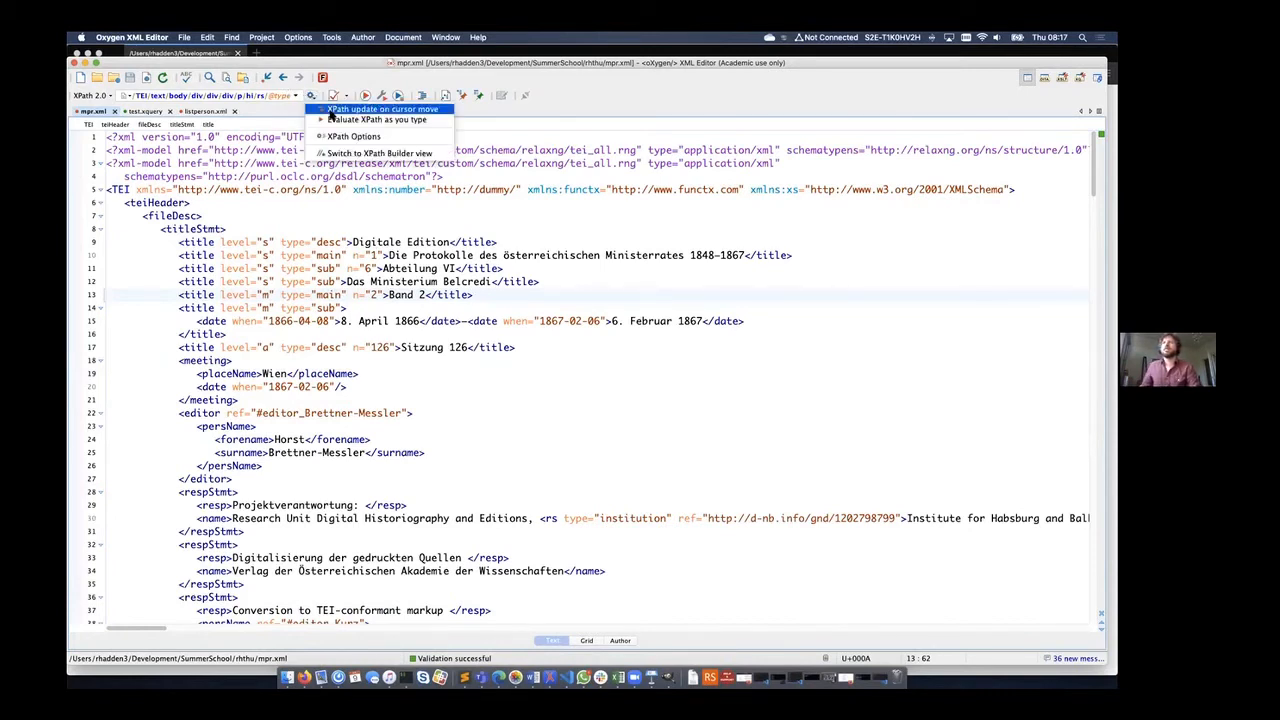
mouse_move(382, 120)
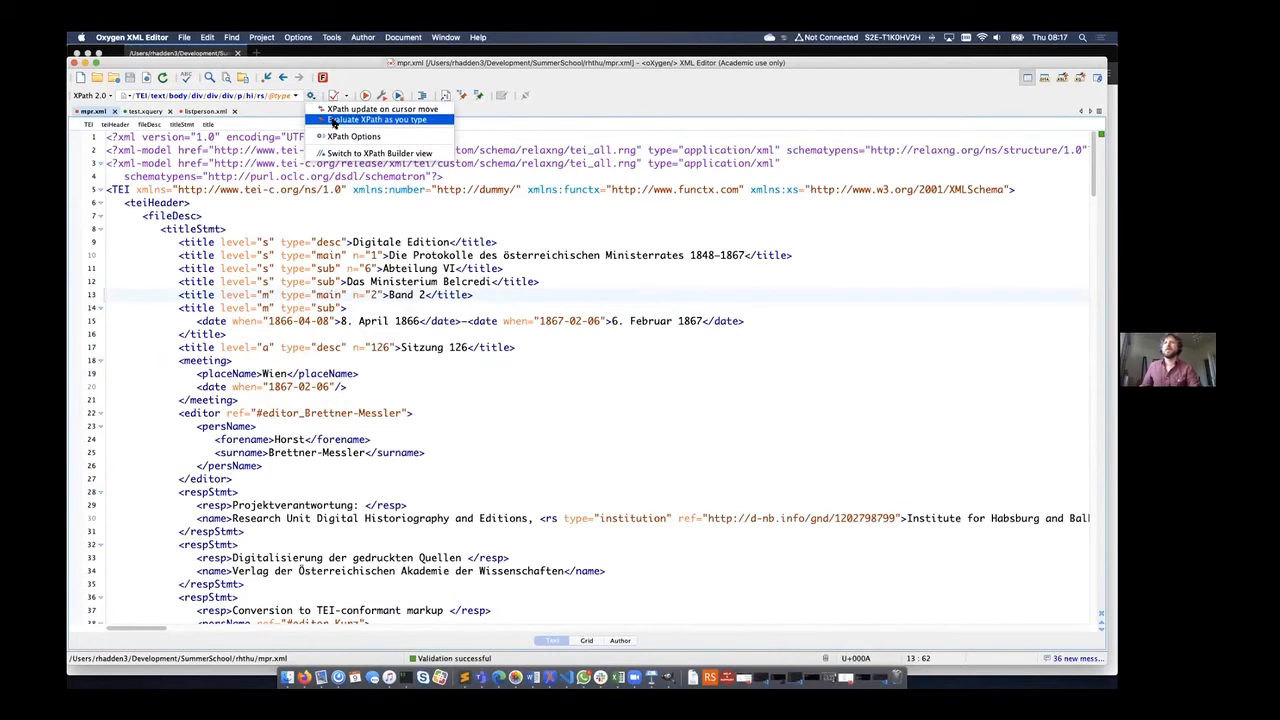
mouse_move(380, 108)
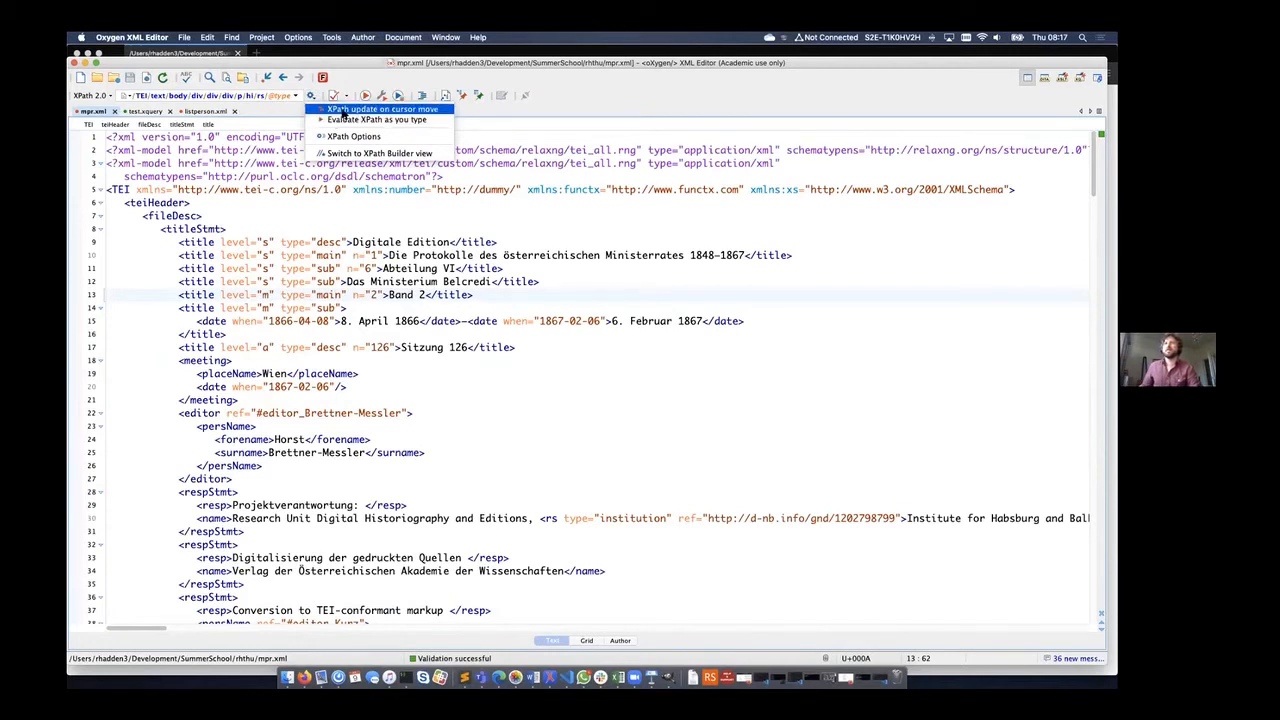
Enable 'XPath update on cursor move' and place the cursor in the title's date element to see its path
click(380, 108)
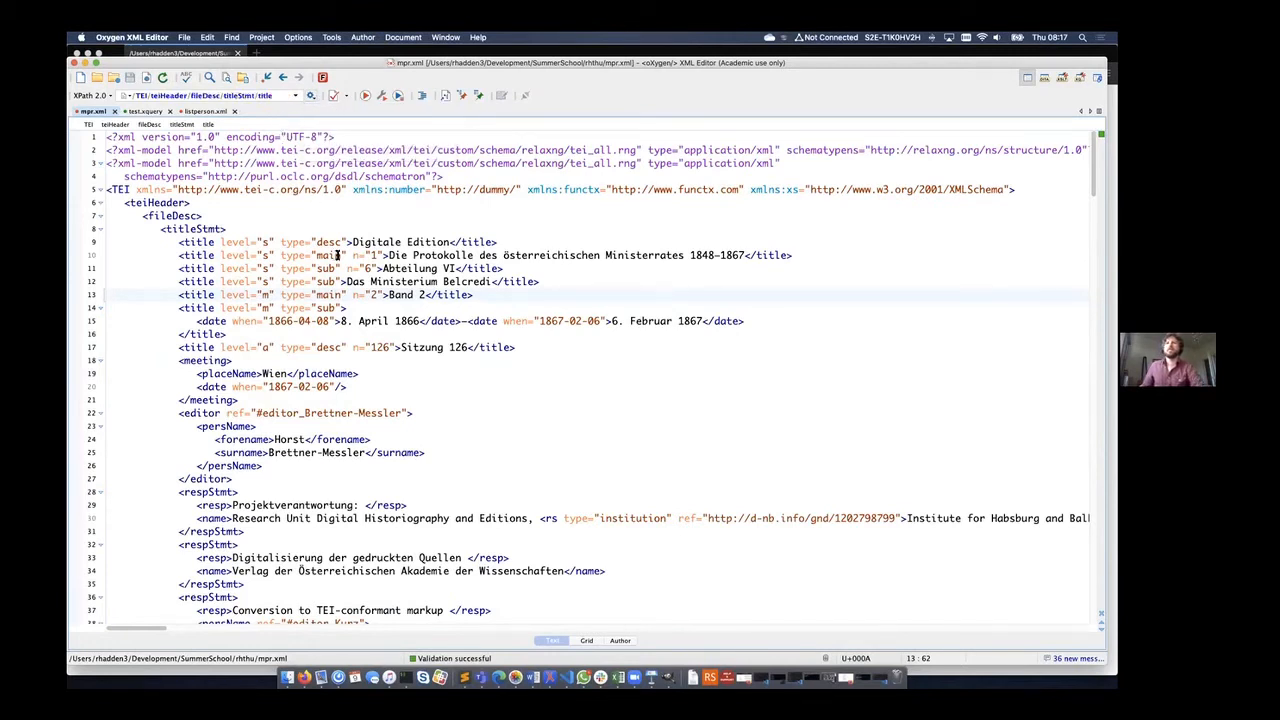
mouse_move(636, 320)
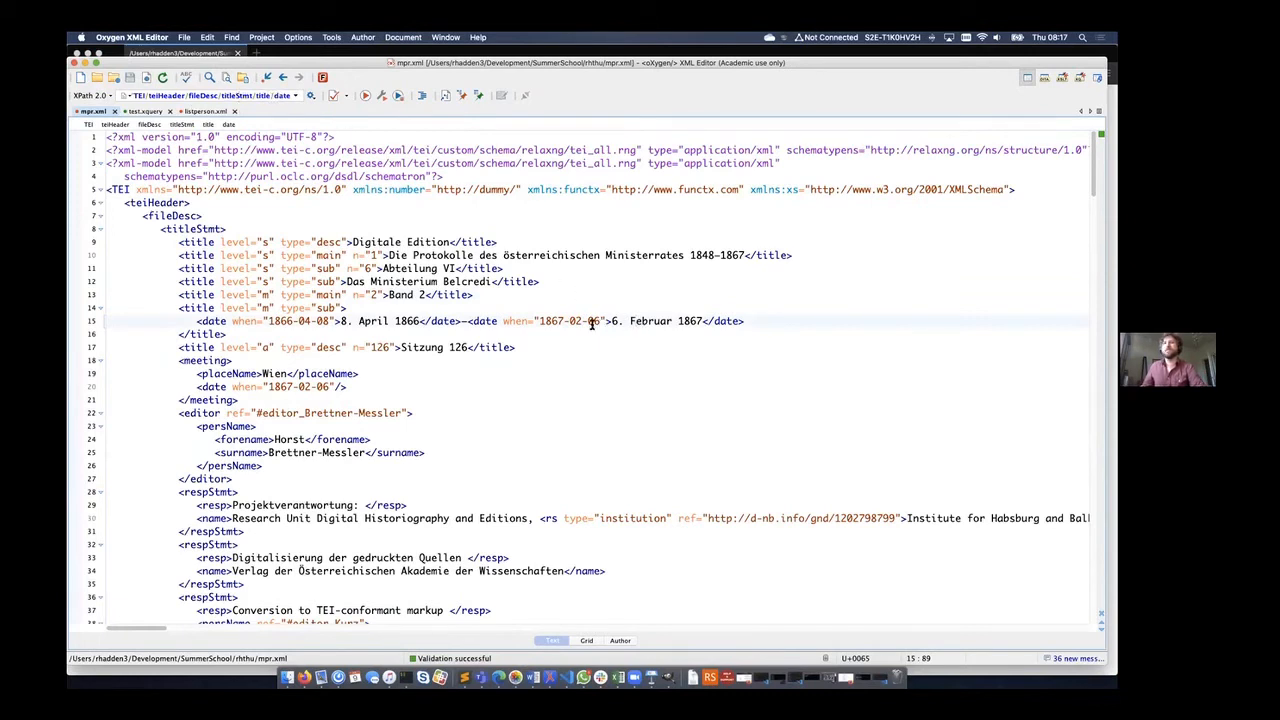
click(262, 294)
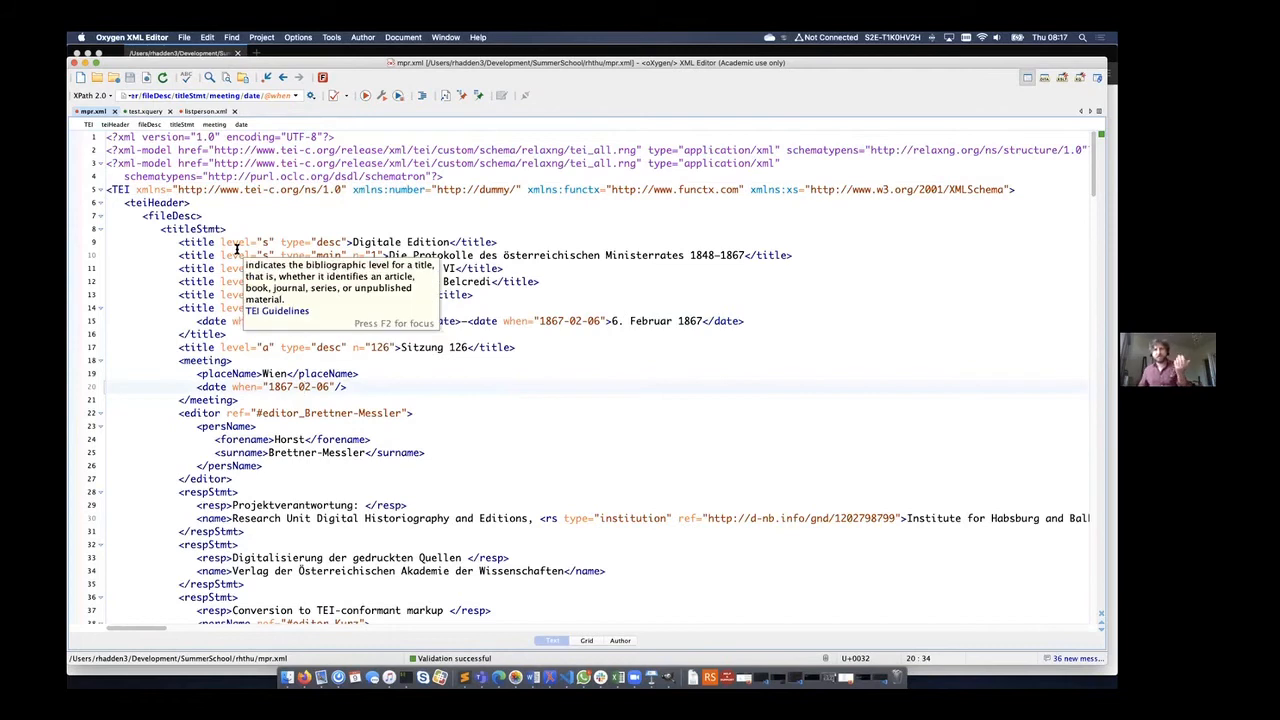
Show the XPath/XQuery Builder view and look through the listPerson attendants in the protocol
click(308, 96)
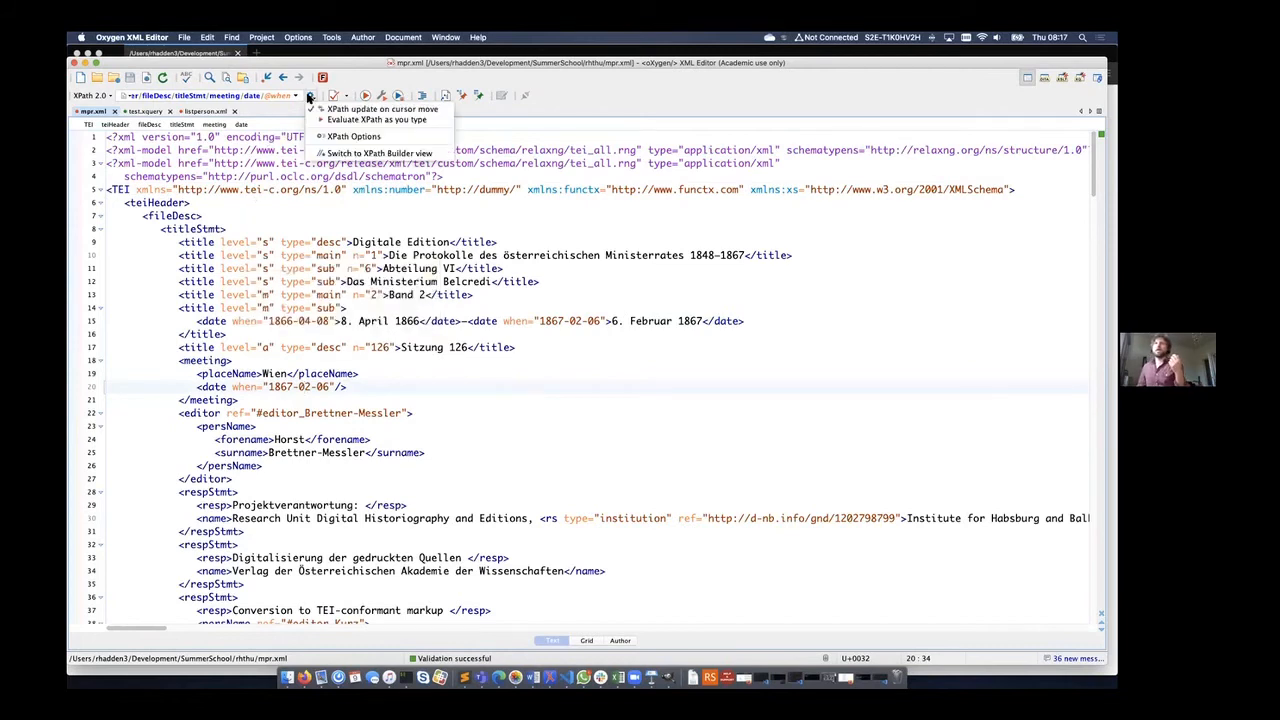
mouse_move(380, 152)
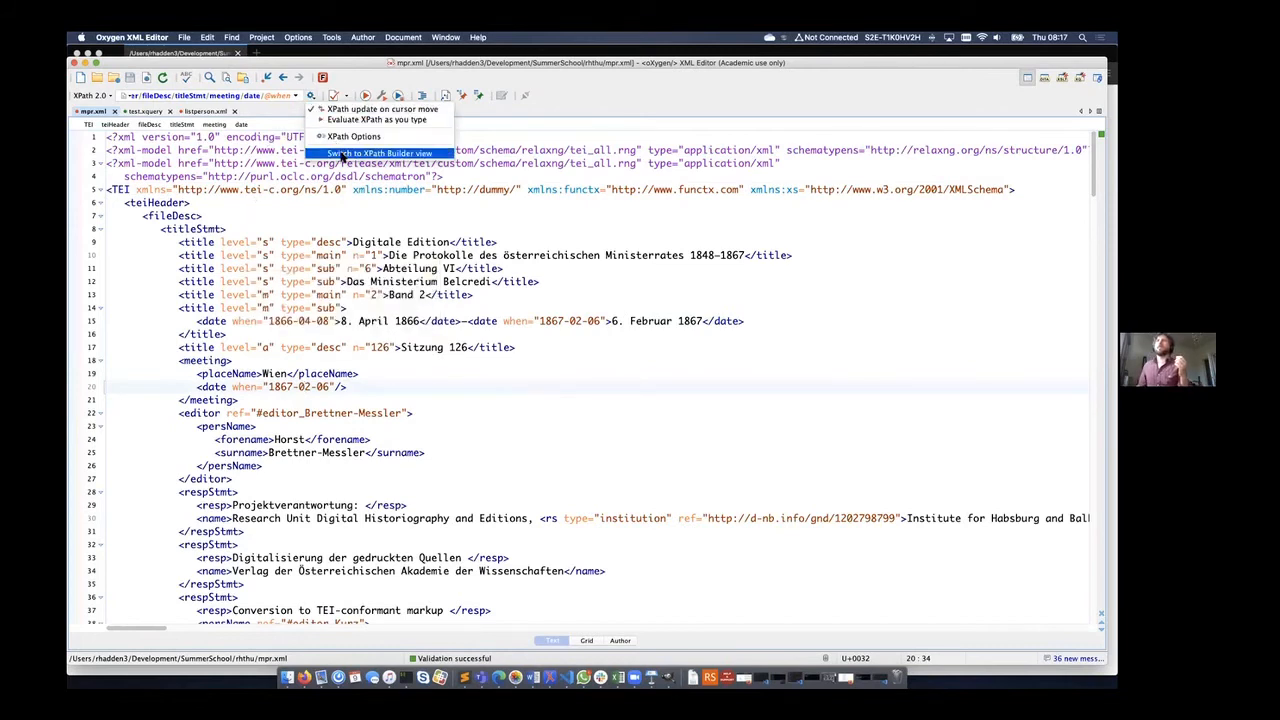
click(378, 152)
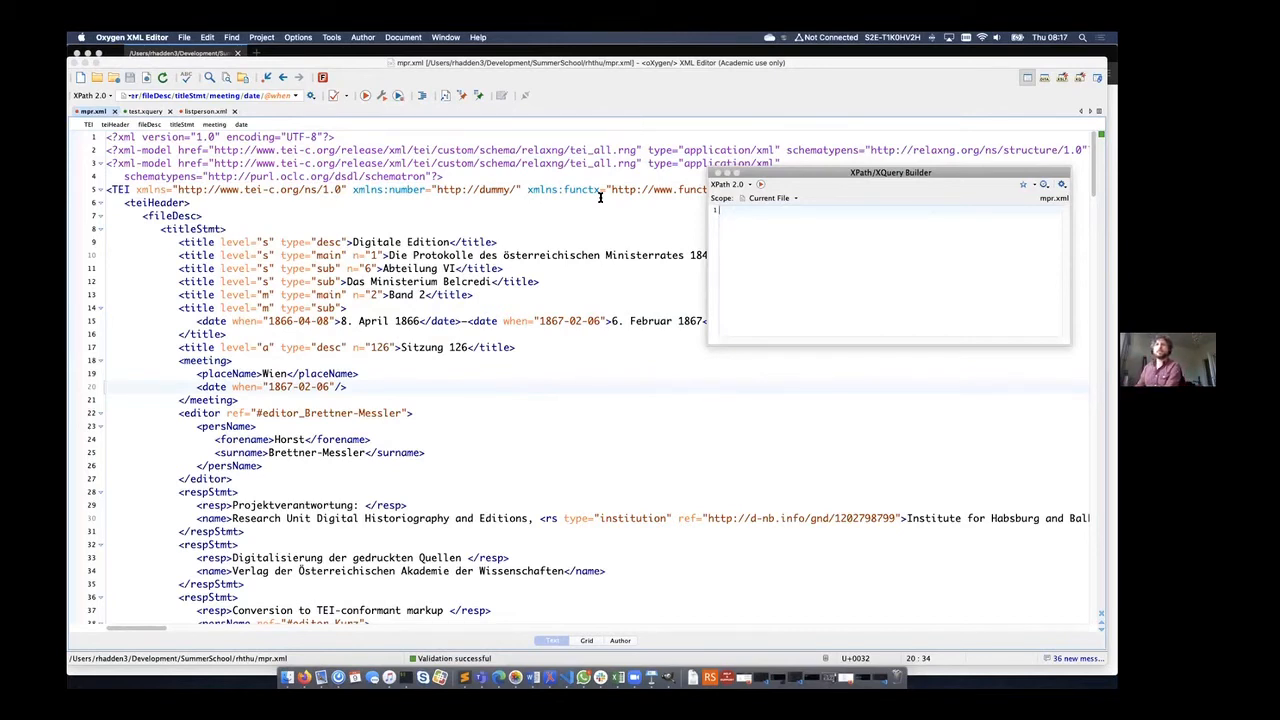
scroll(down, 3)
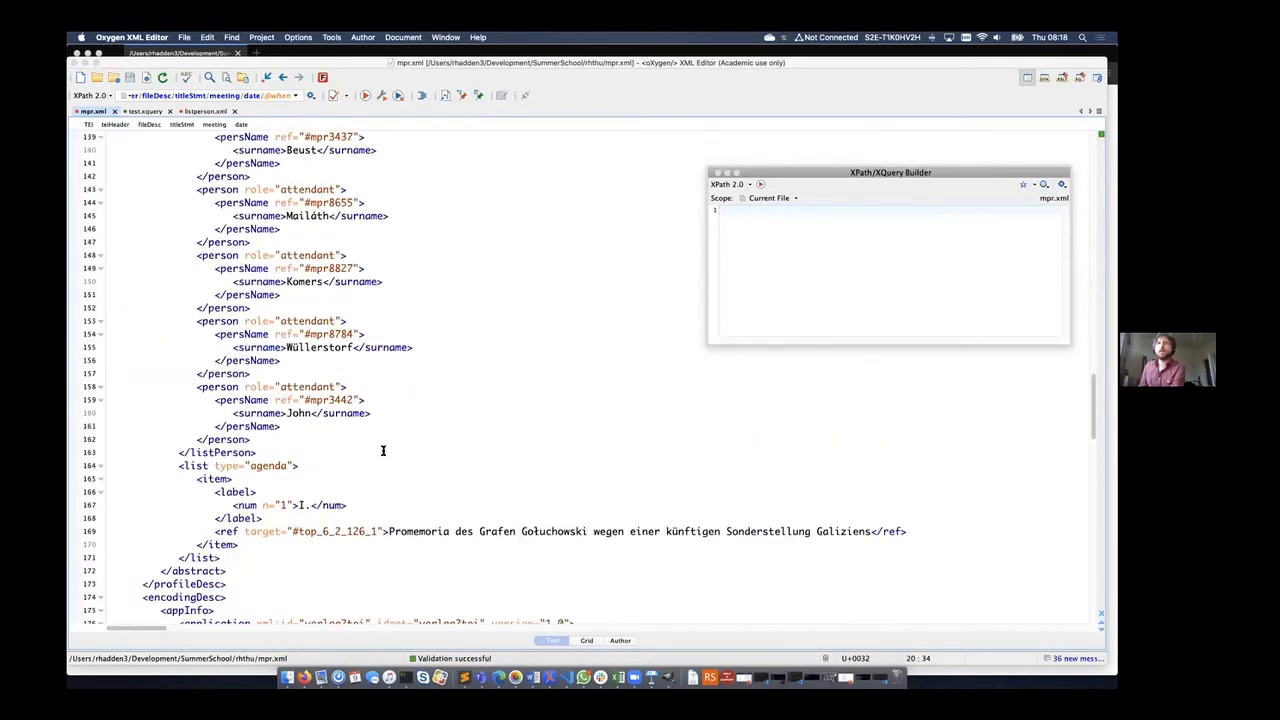
scroll(up, 3)
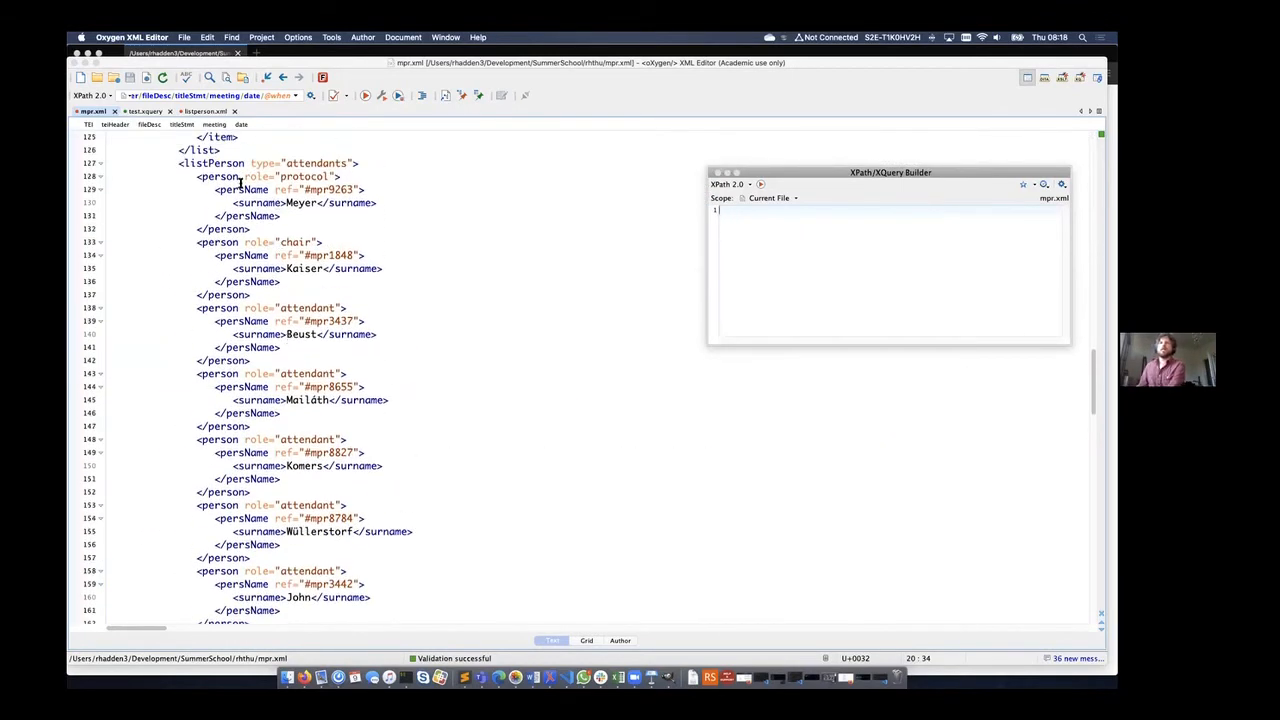
scroll(up, 3)
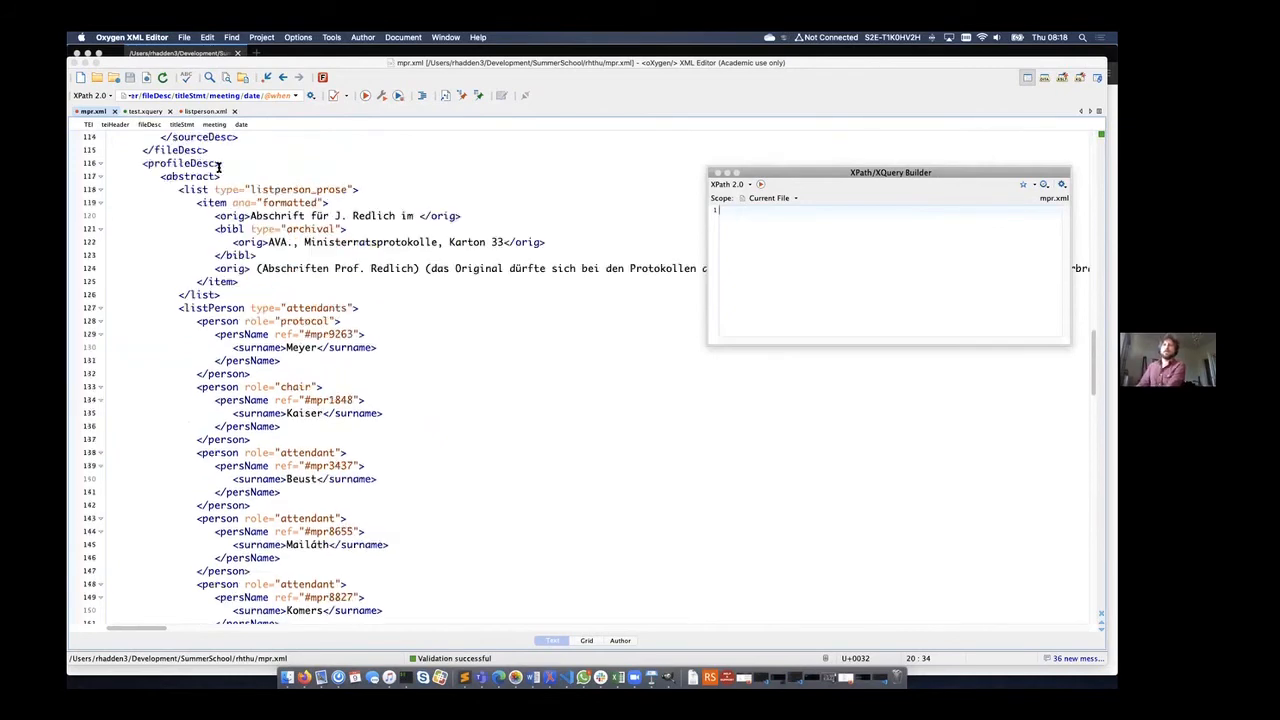
scroll(down, 3)
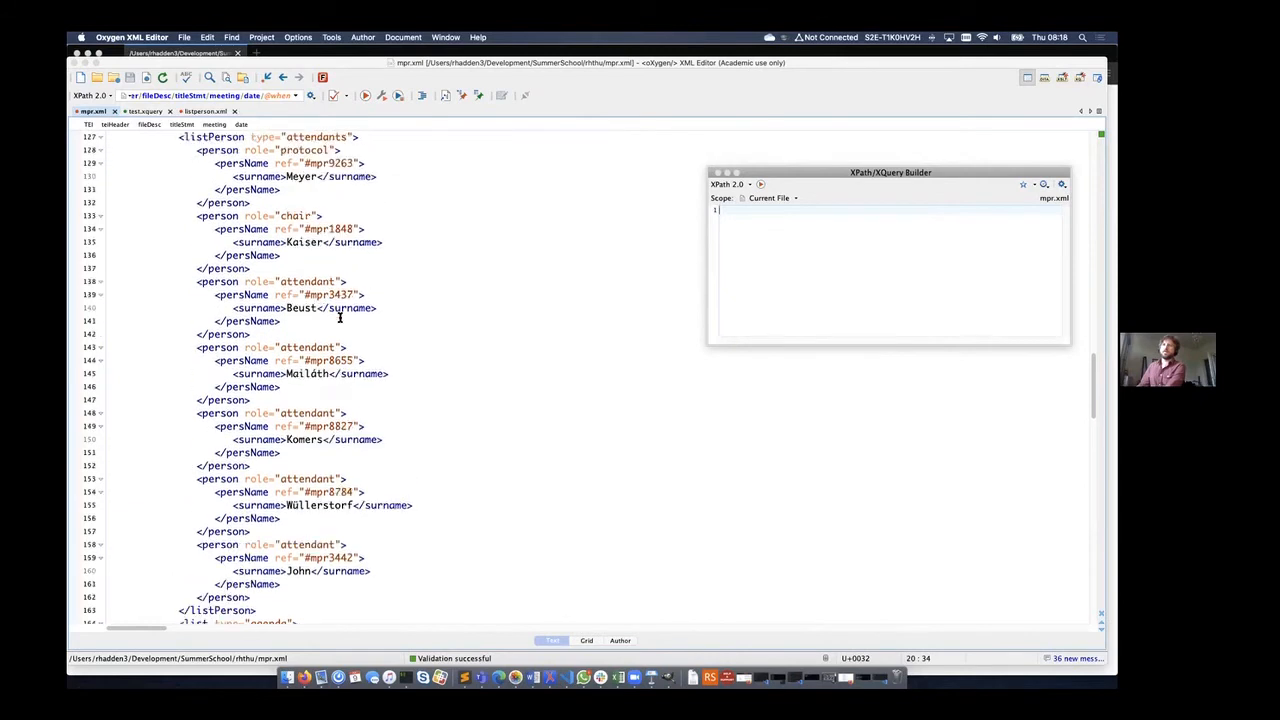
scroll(up, 3)
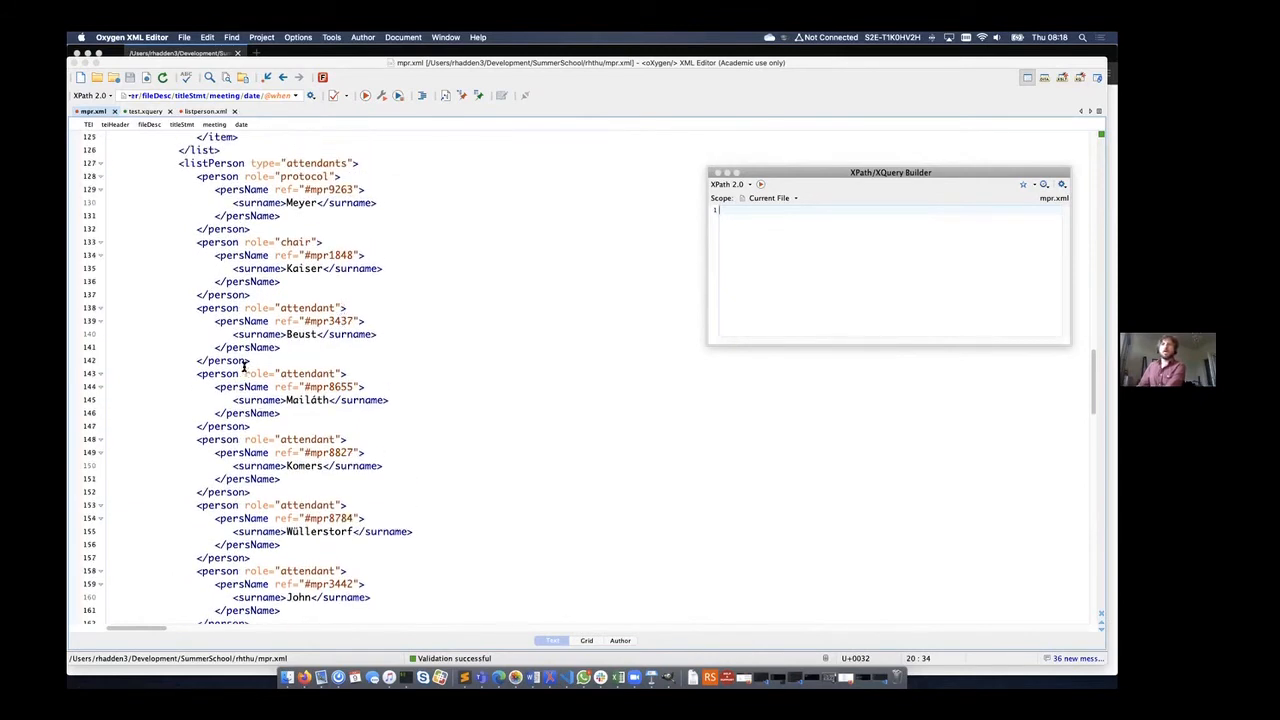
mouse_move(868, 290)
text(/TEI/)
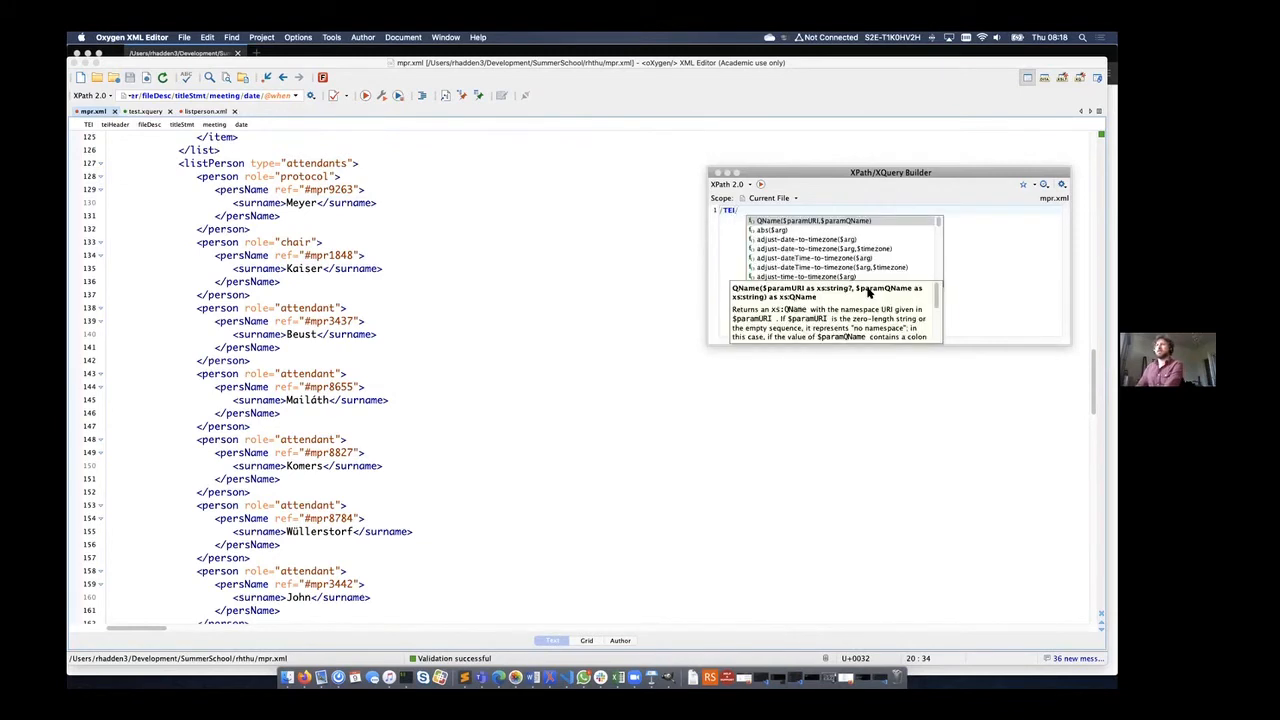
Enter /abstract/listPerson/person/persName/surname and trim it back to /abstract/listPerson/person
click(300, 348)
text(//abstract/listPerson/person/persName/surname)
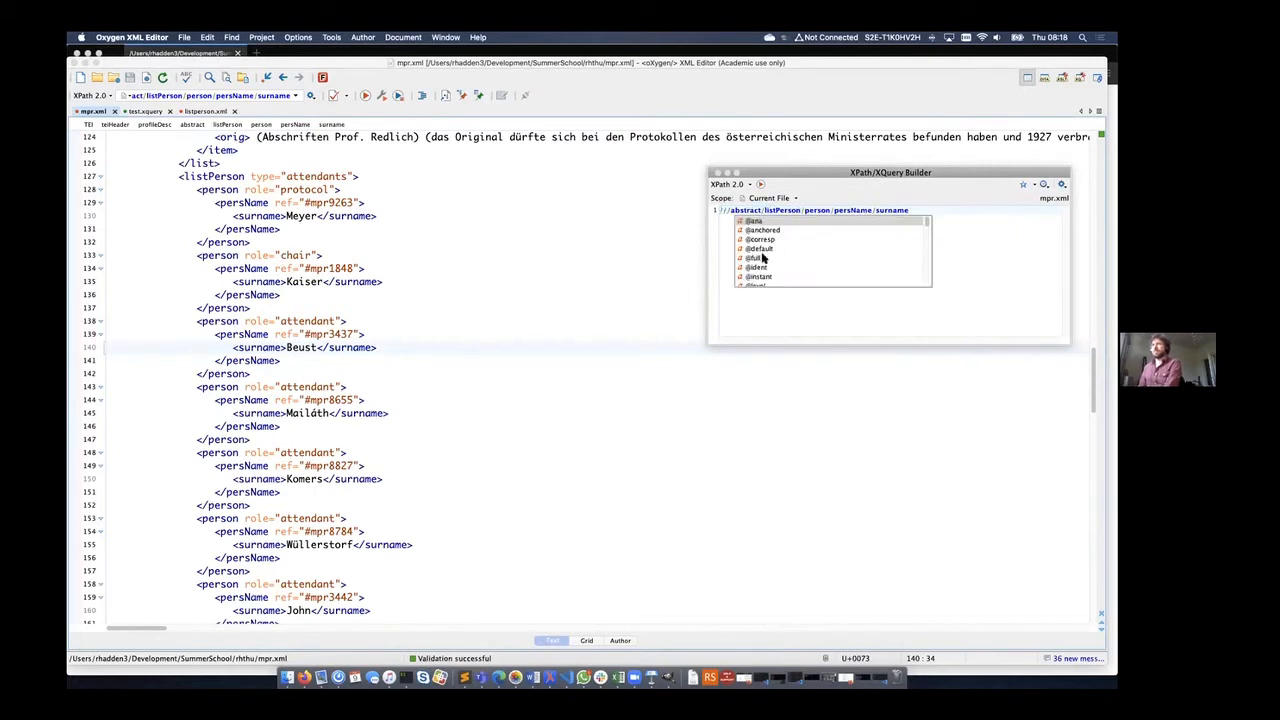
click(804, 236)
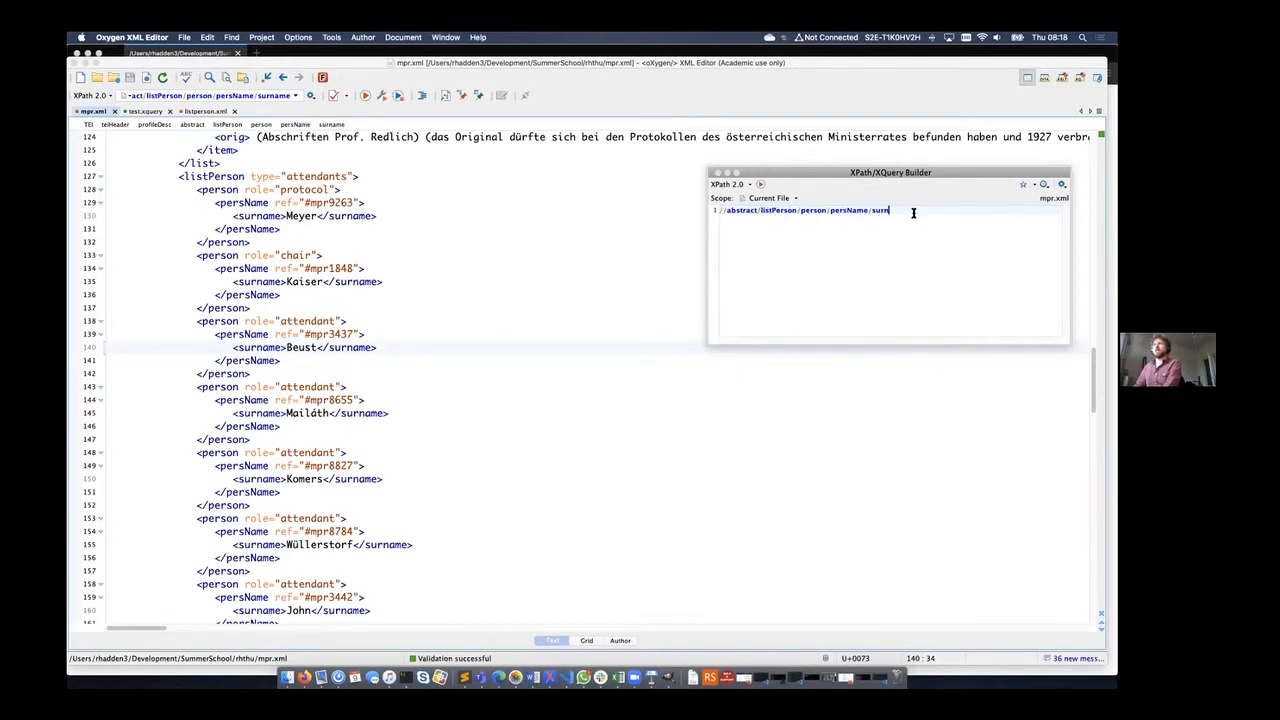
key(backspace)
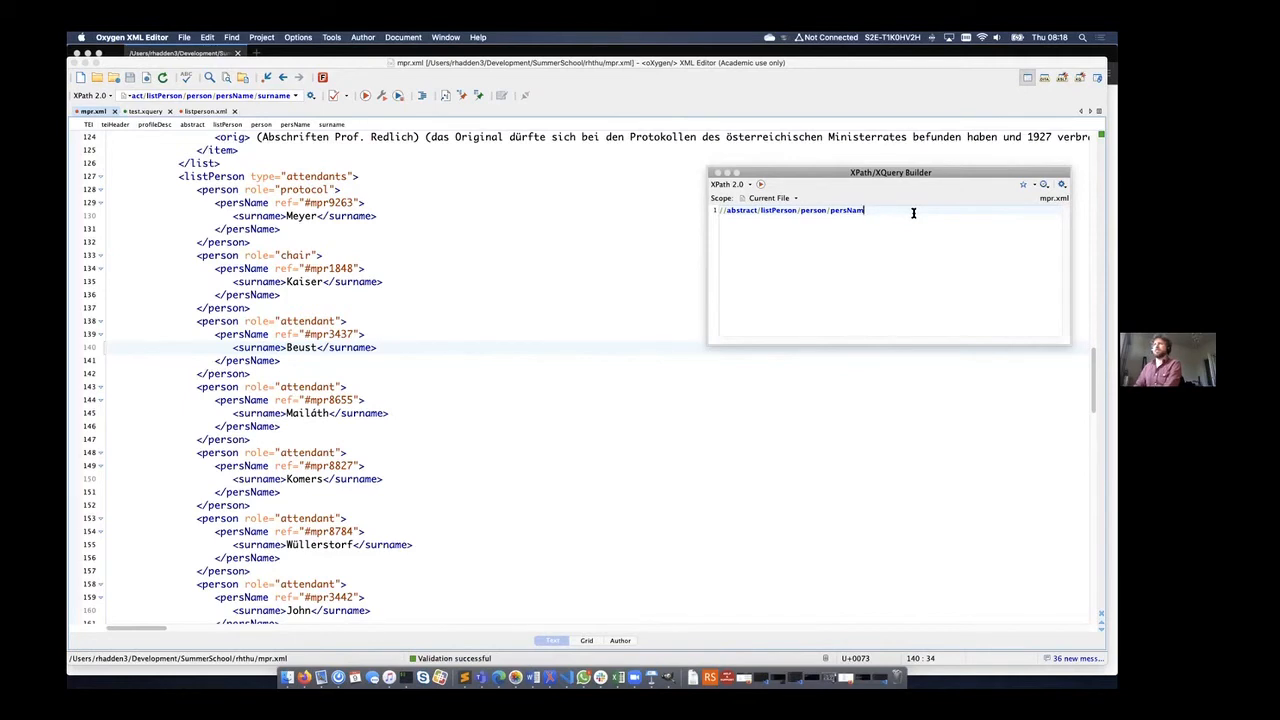
key(backspace)
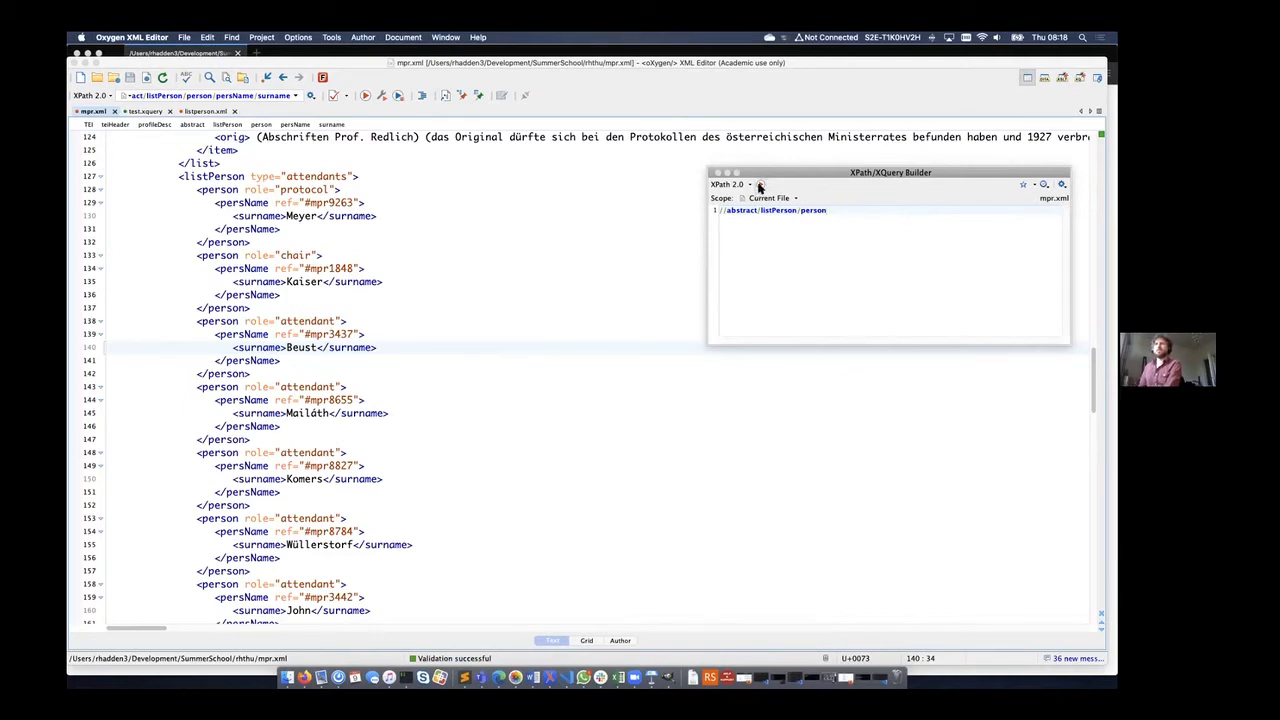
Execute the person path to match every attendee, then start extending it toward surname
click(760, 184)
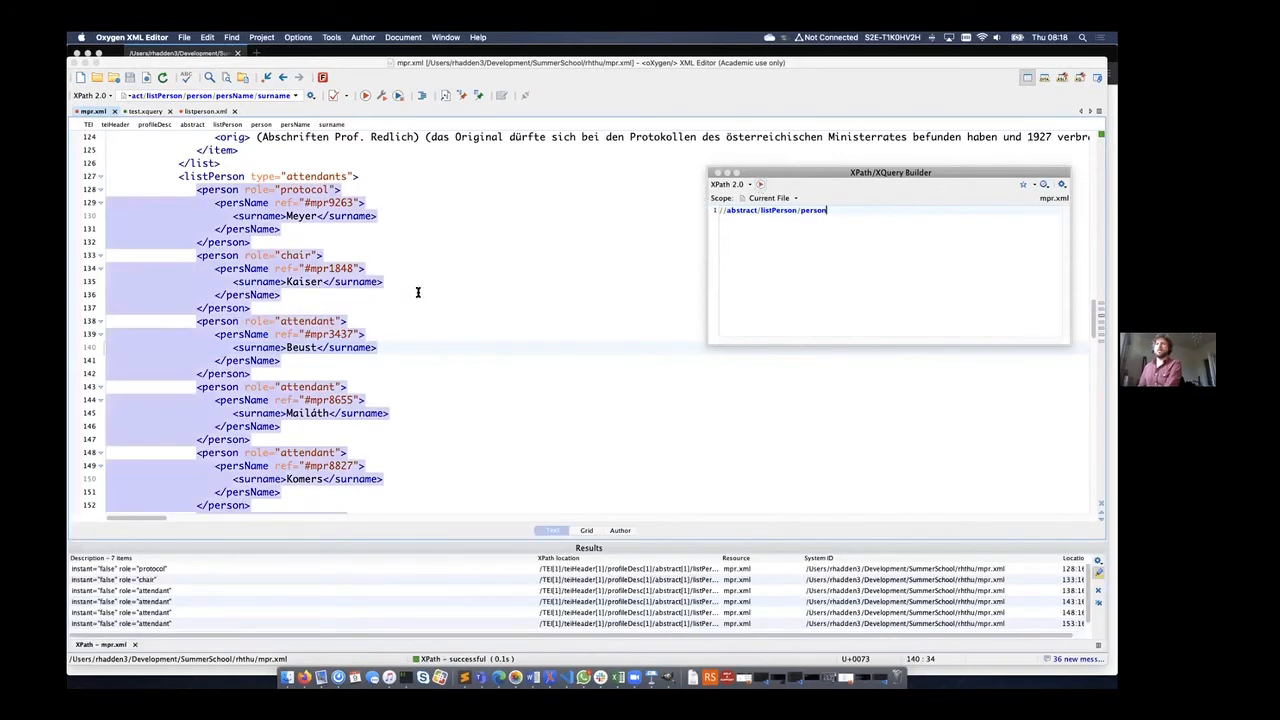
mouse_move(328, 540)
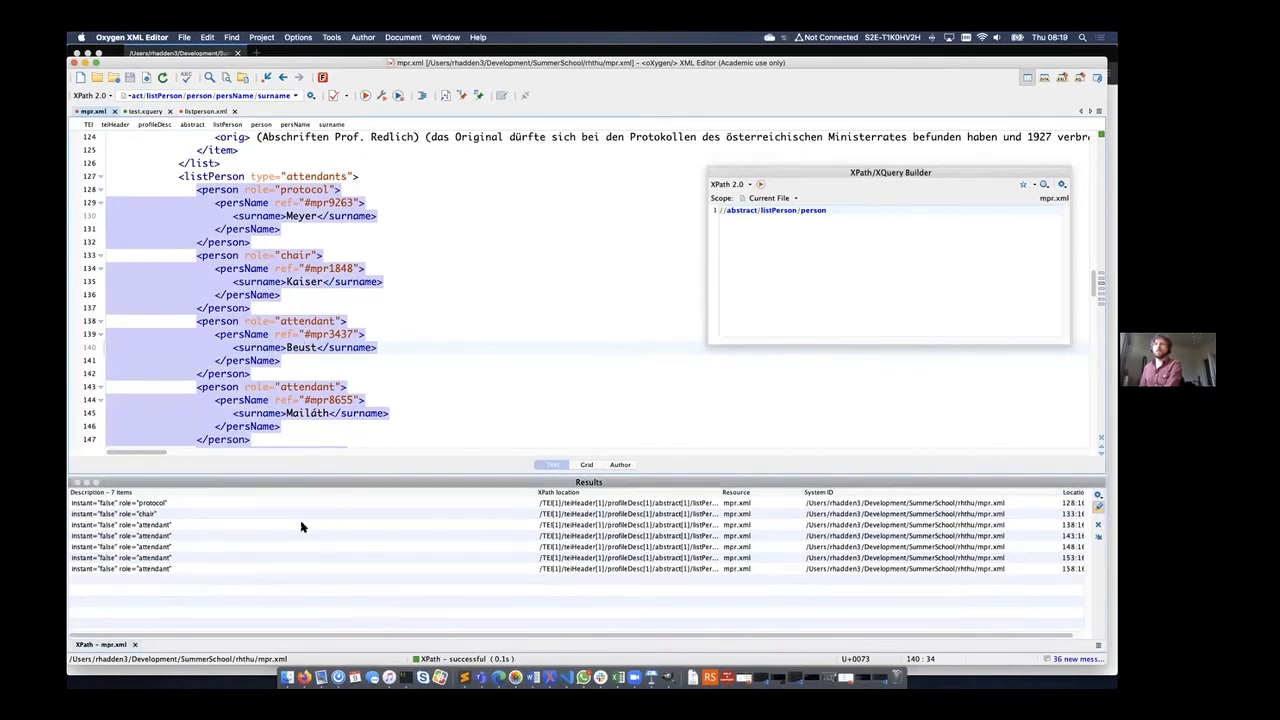
scroll(down, 3)
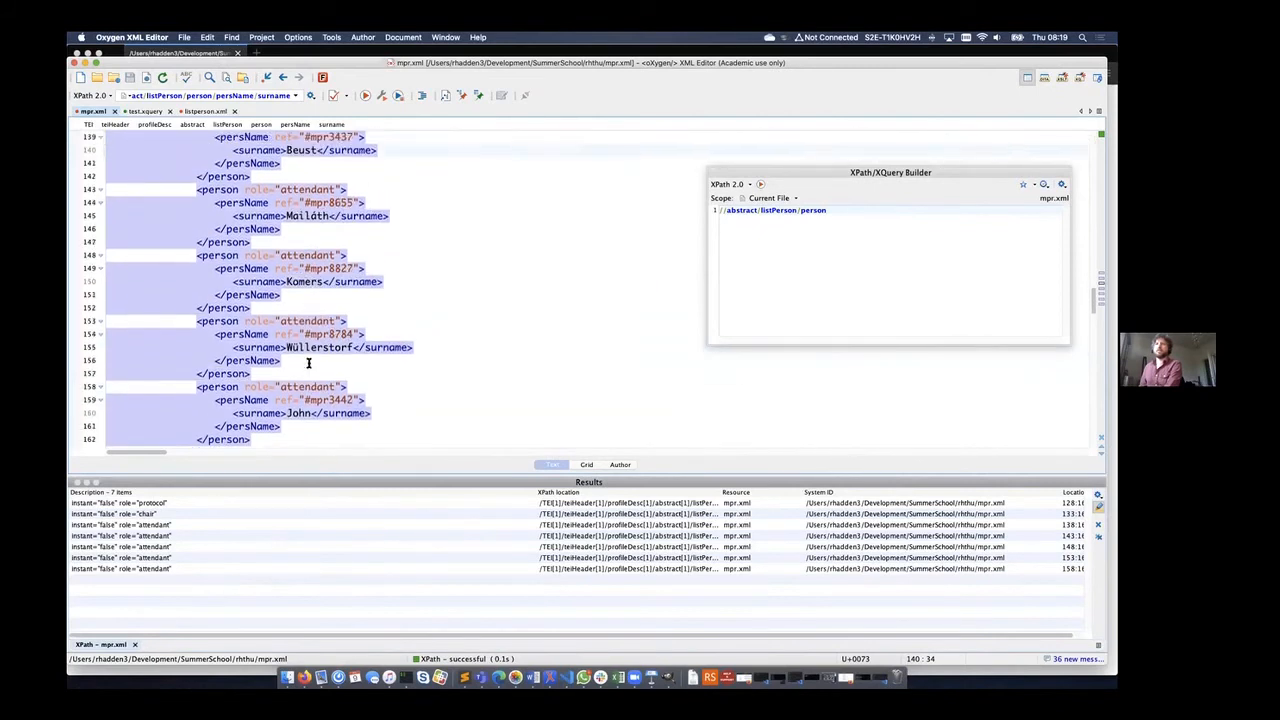
scroll(up, 3)
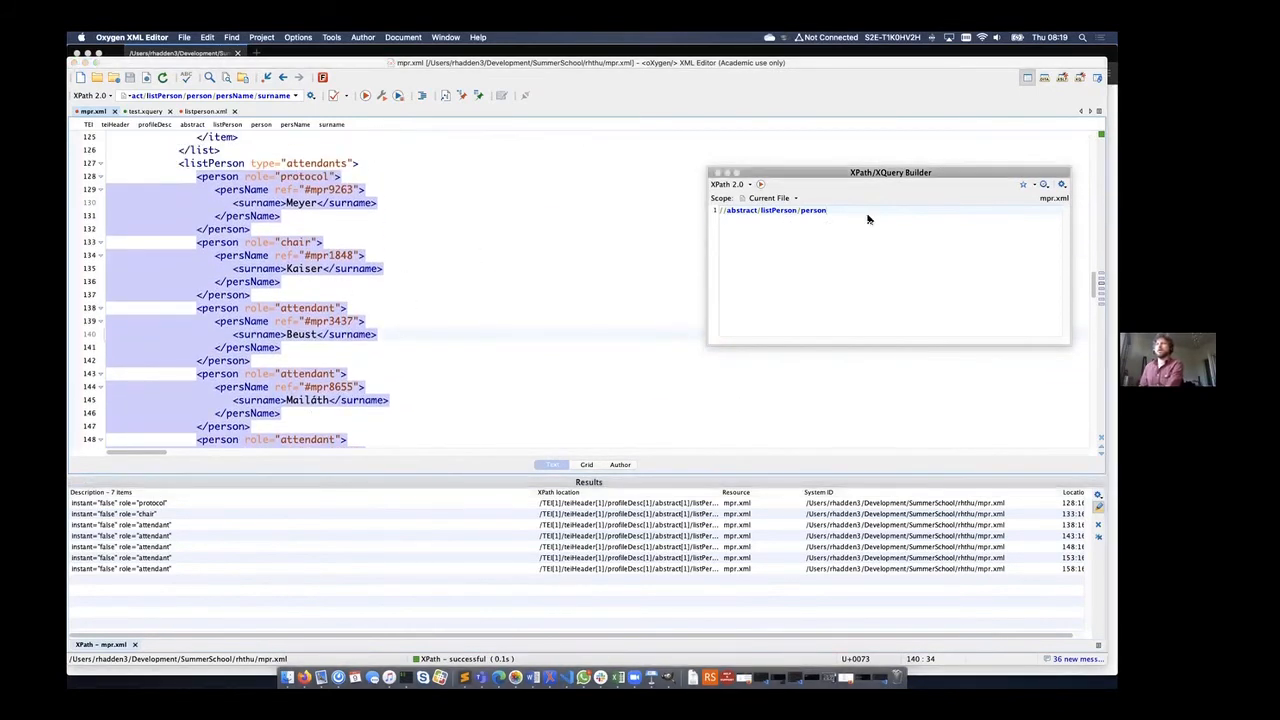
text(//surname)
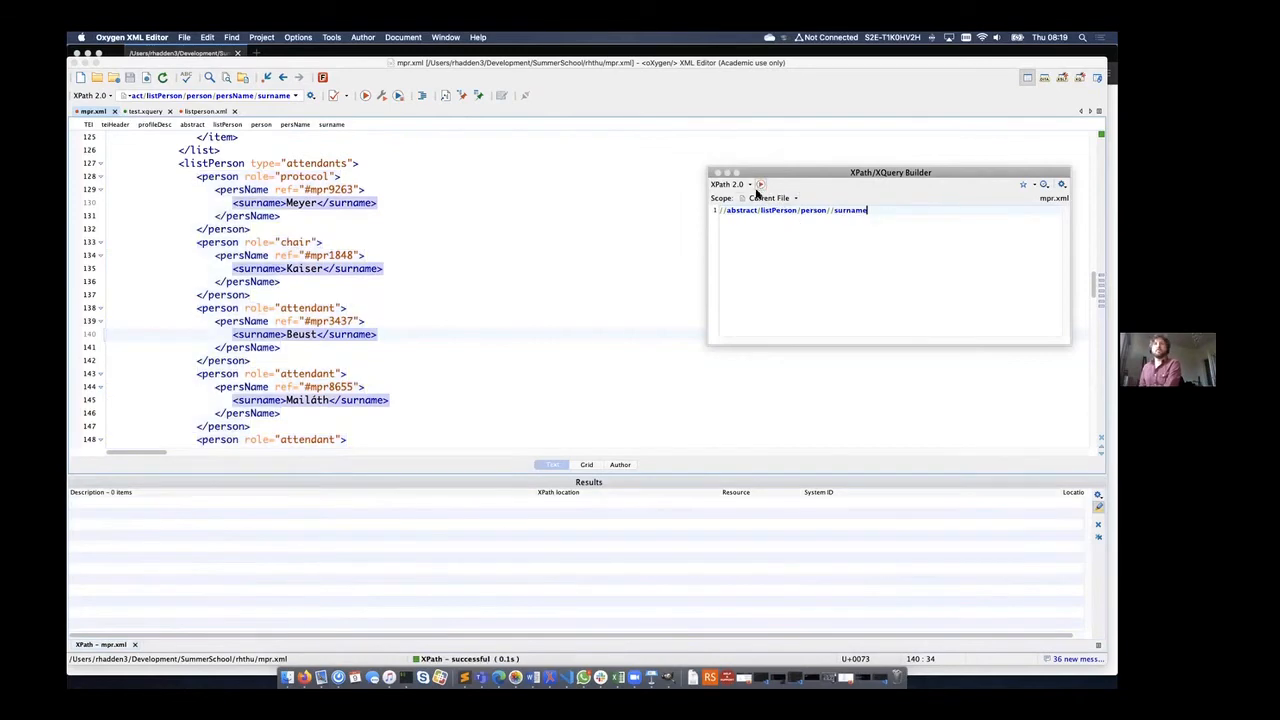
Execute the surname path to list the seven attendee surnames, Meyer through John
click(760, 184)
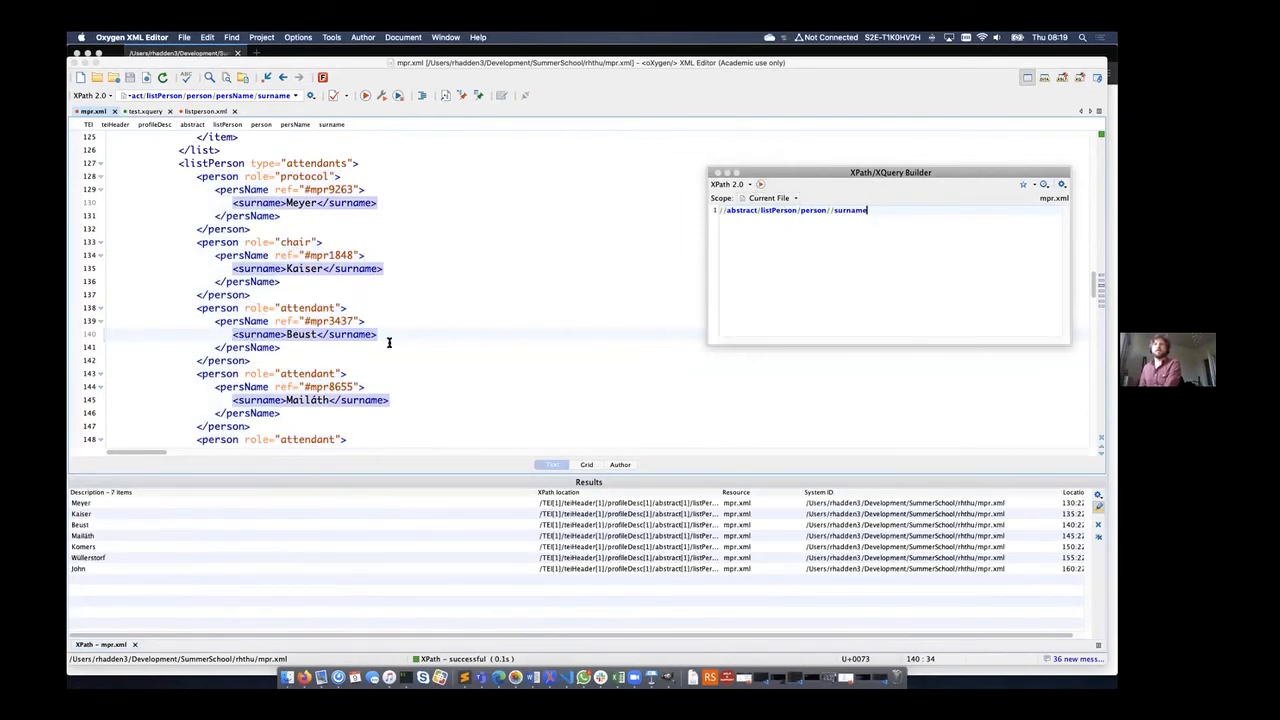
mouse_move(468, 356)
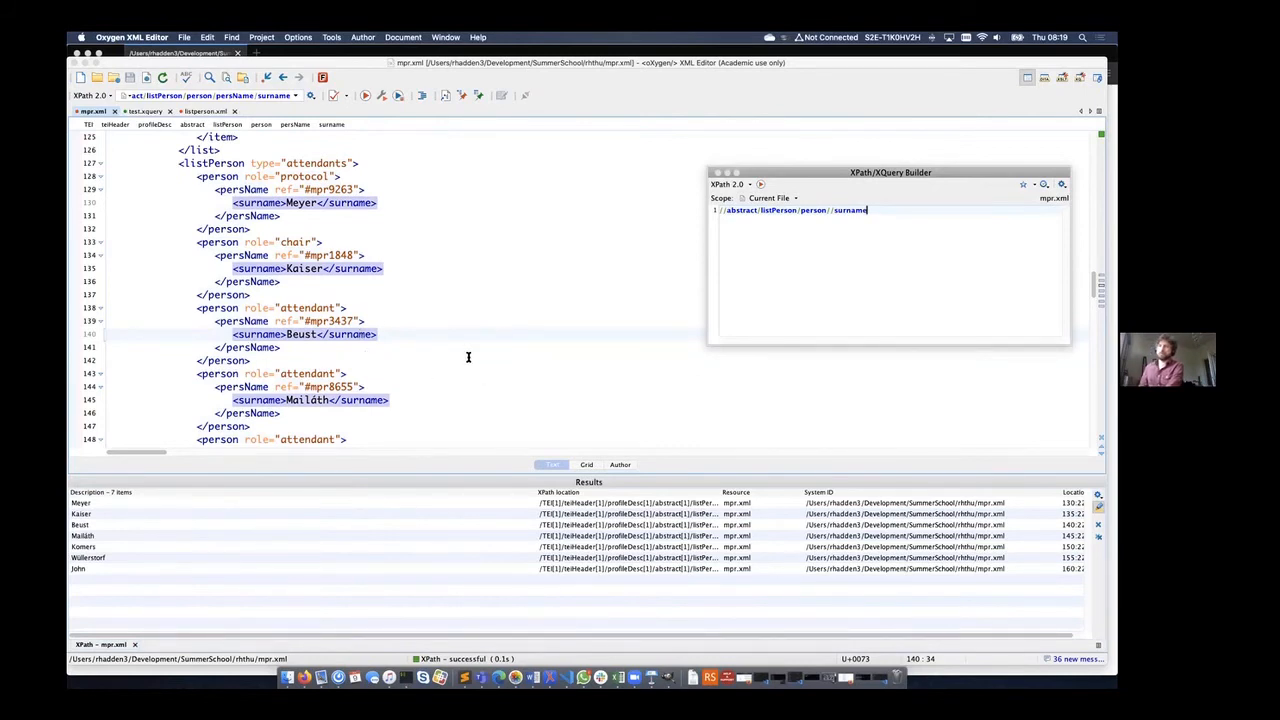
mouse_move(592, 284)
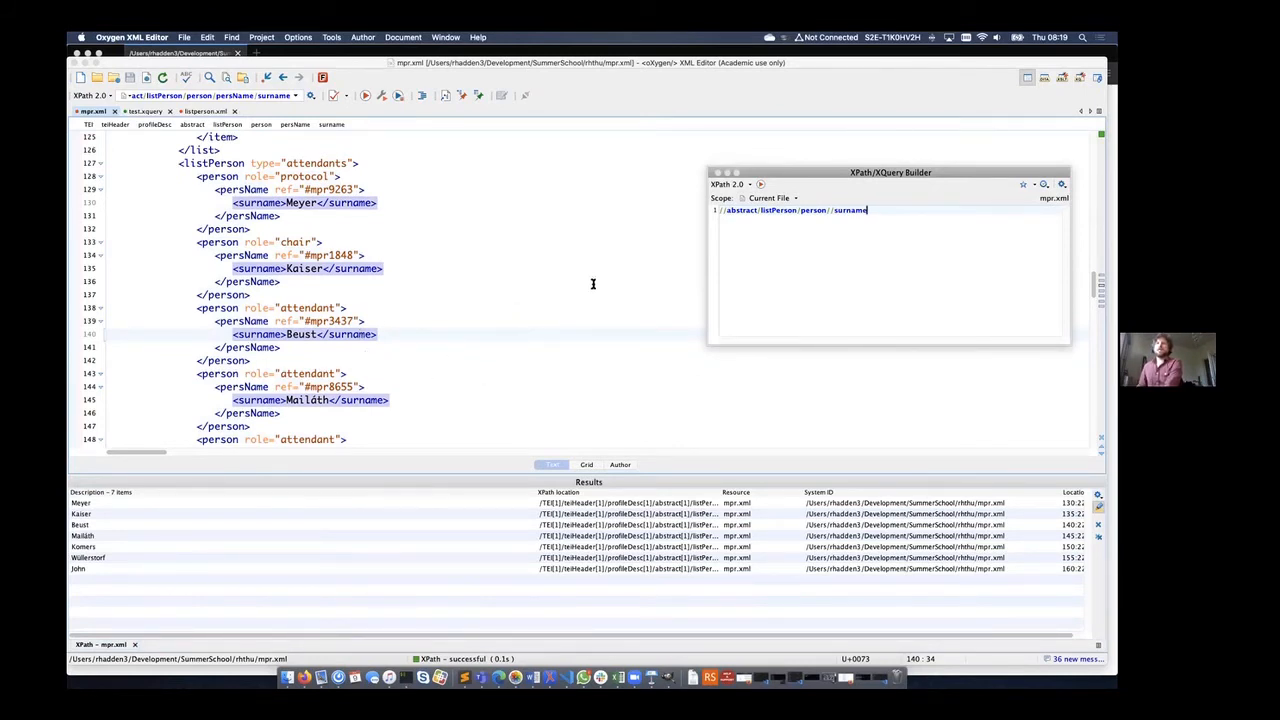
mouse_move(388, 254)
text([@role='chair'])
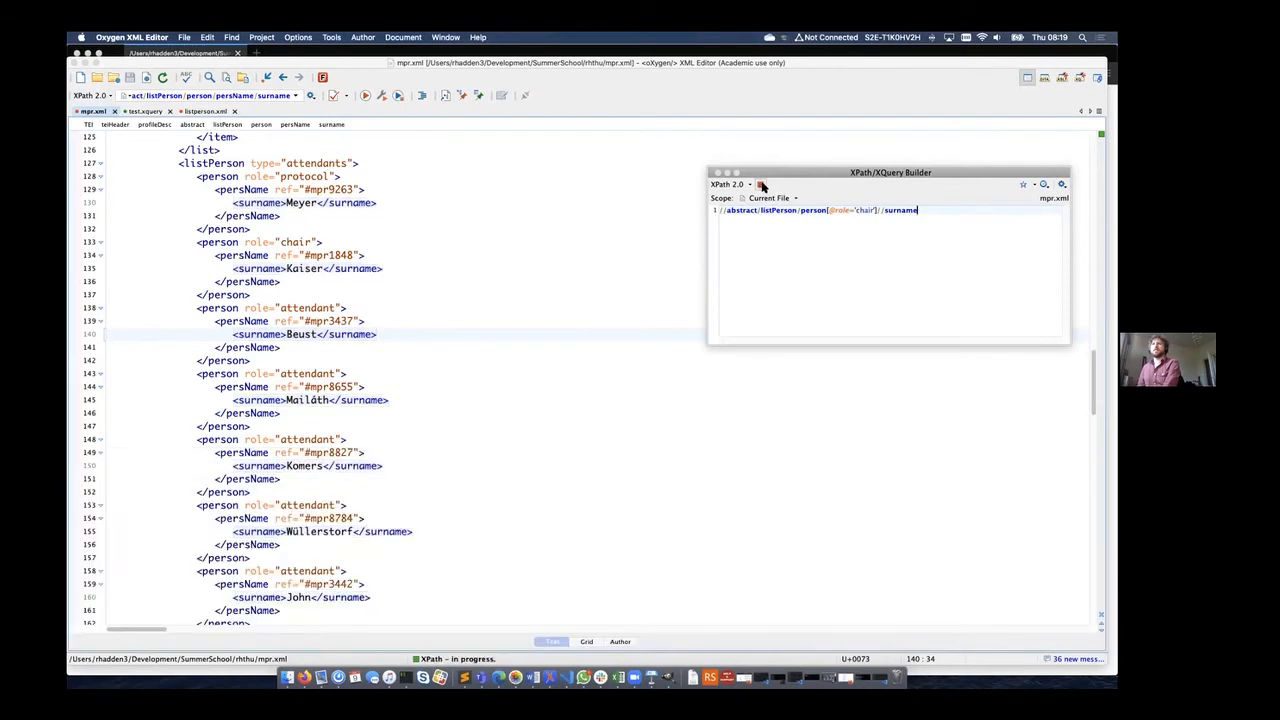
click(760, 184)
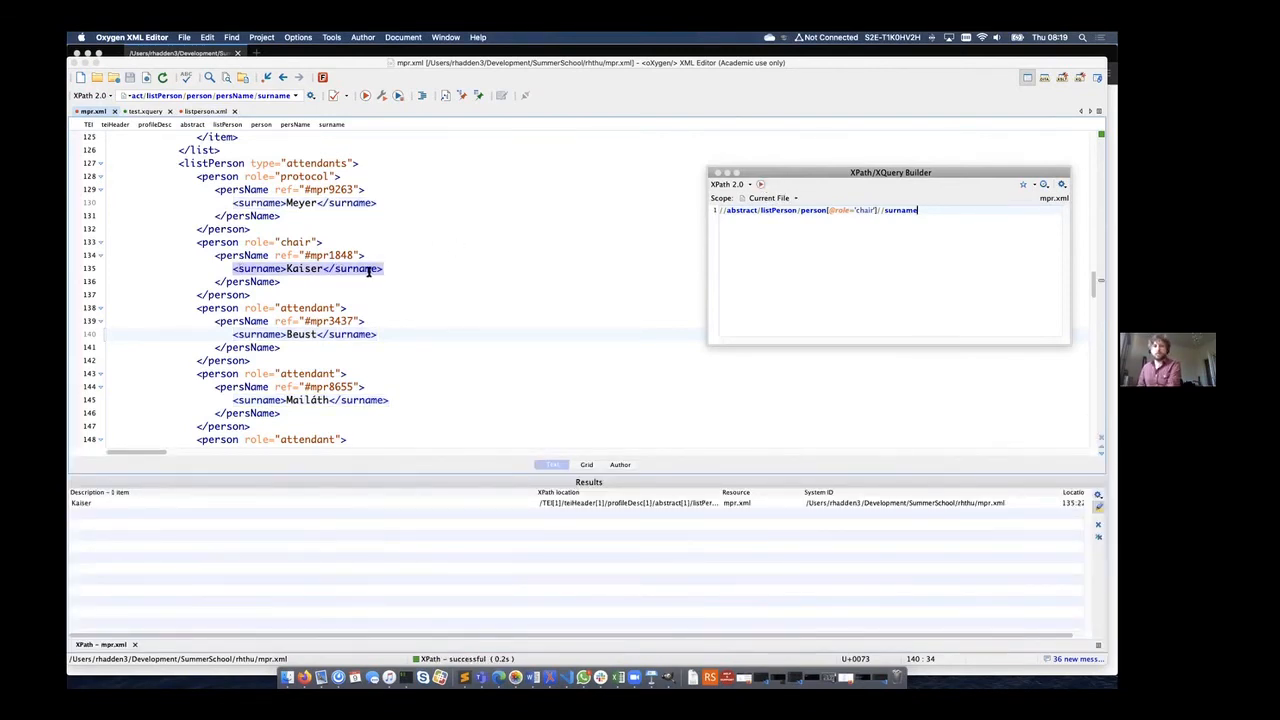
mouse_move(238, 540)
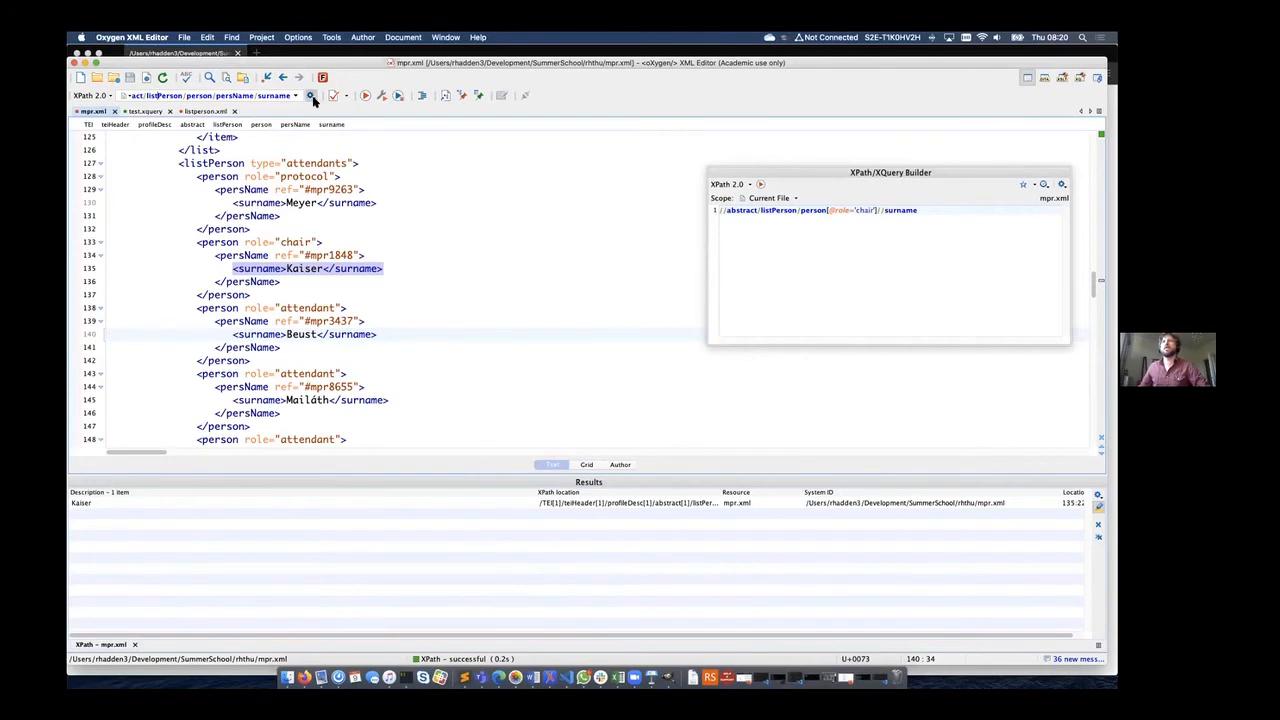
Enter the full path /TEI/teiHeader/profileDesc/abstract/listPerson/person/persName/surname in the builder
click(310, 96)
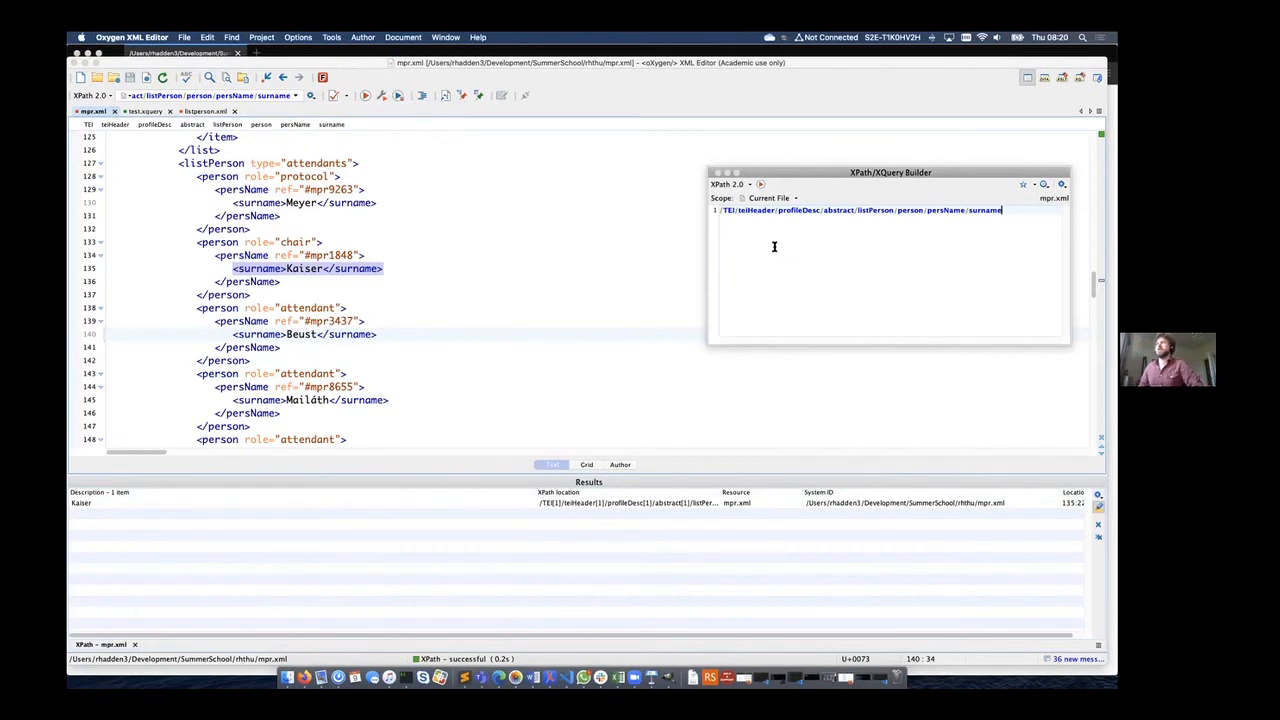
mouse_move(824, 182)
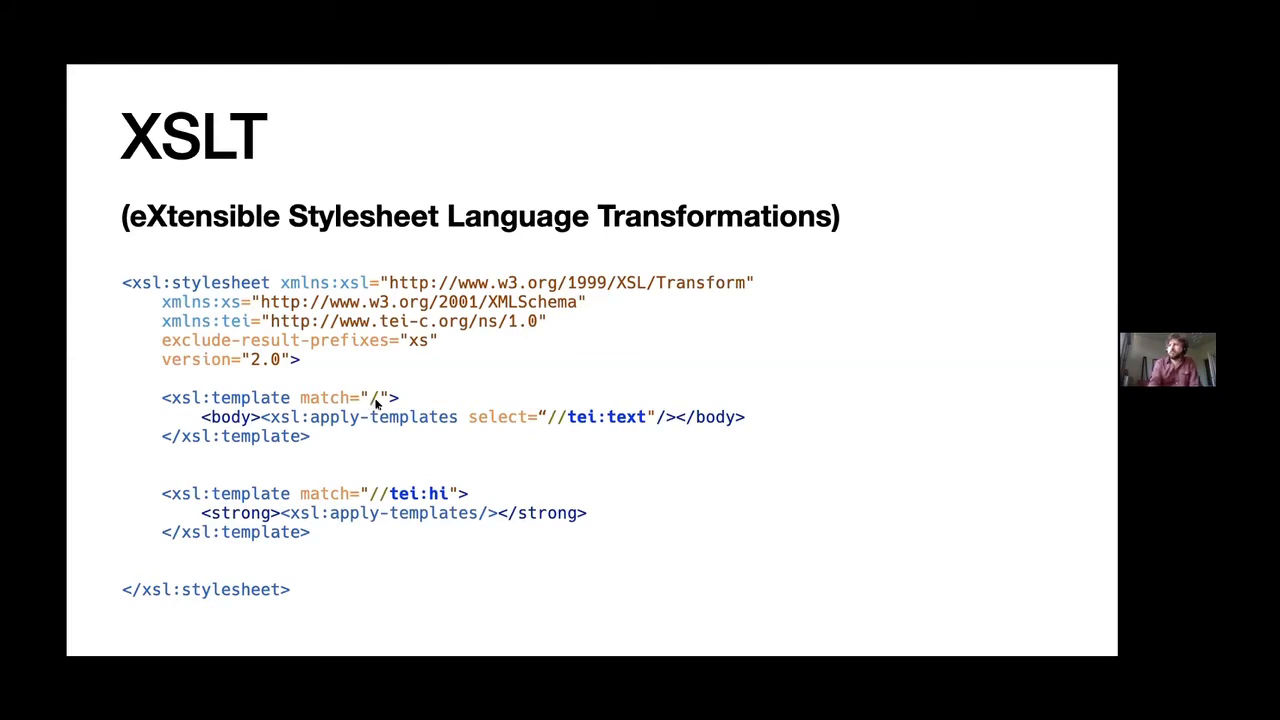
mouse_move(208, 420)
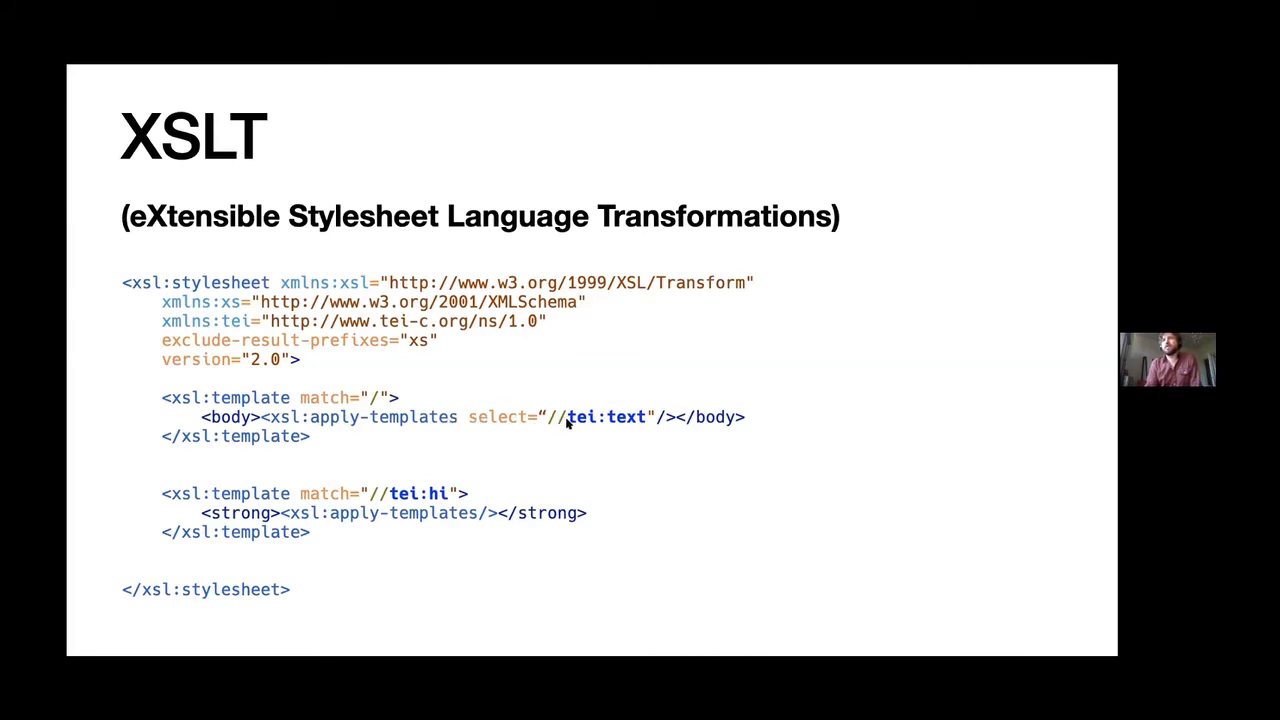
mouse_move(578, 418)
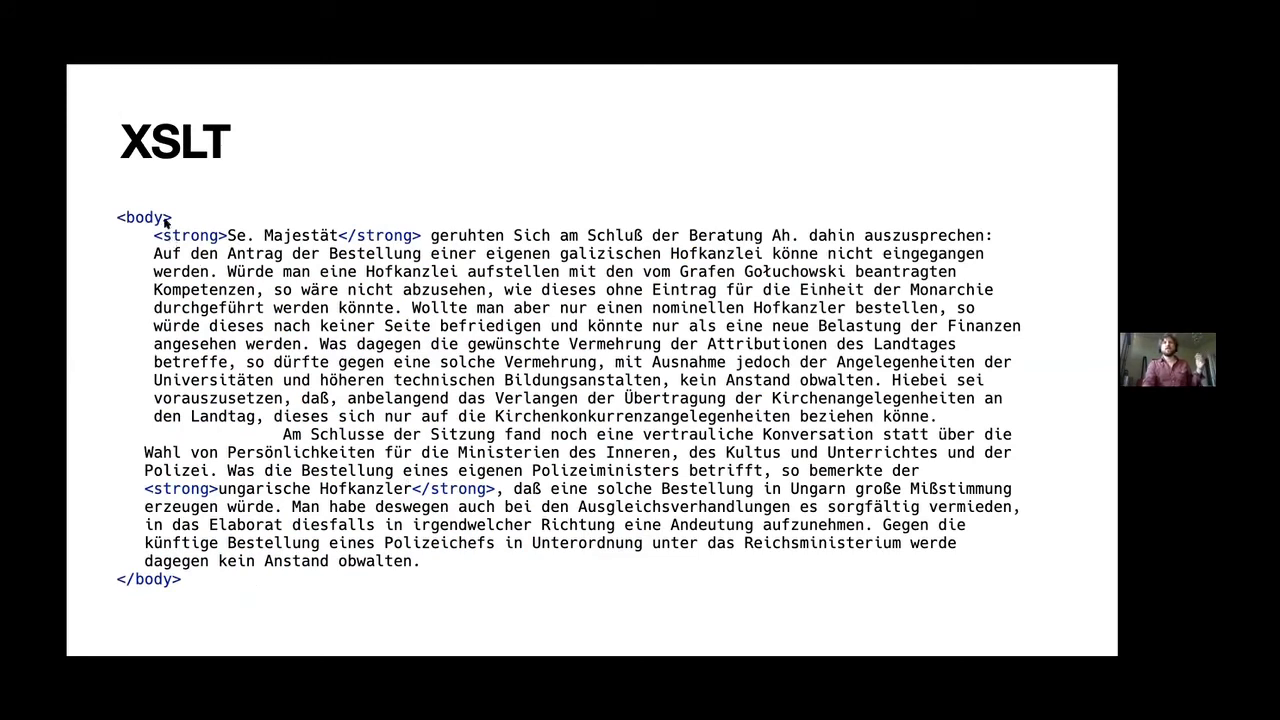
mouse_move(96, 218)
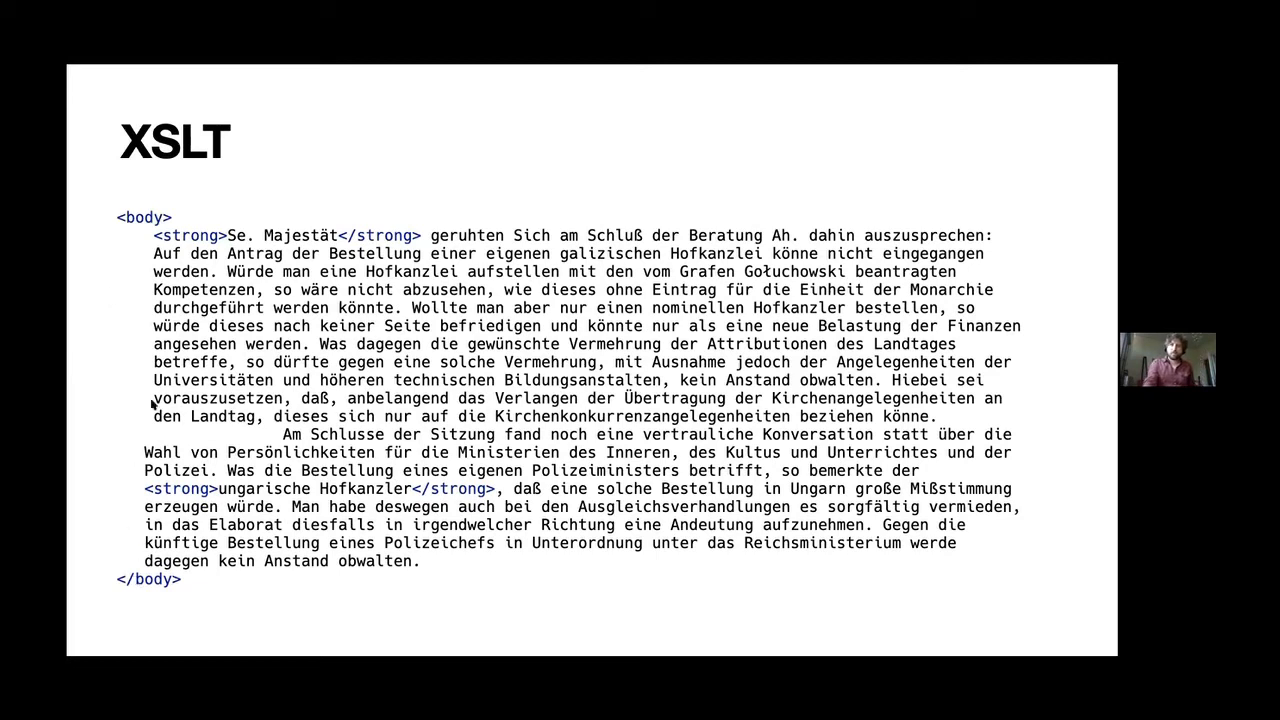
mouse_move(194, 240)
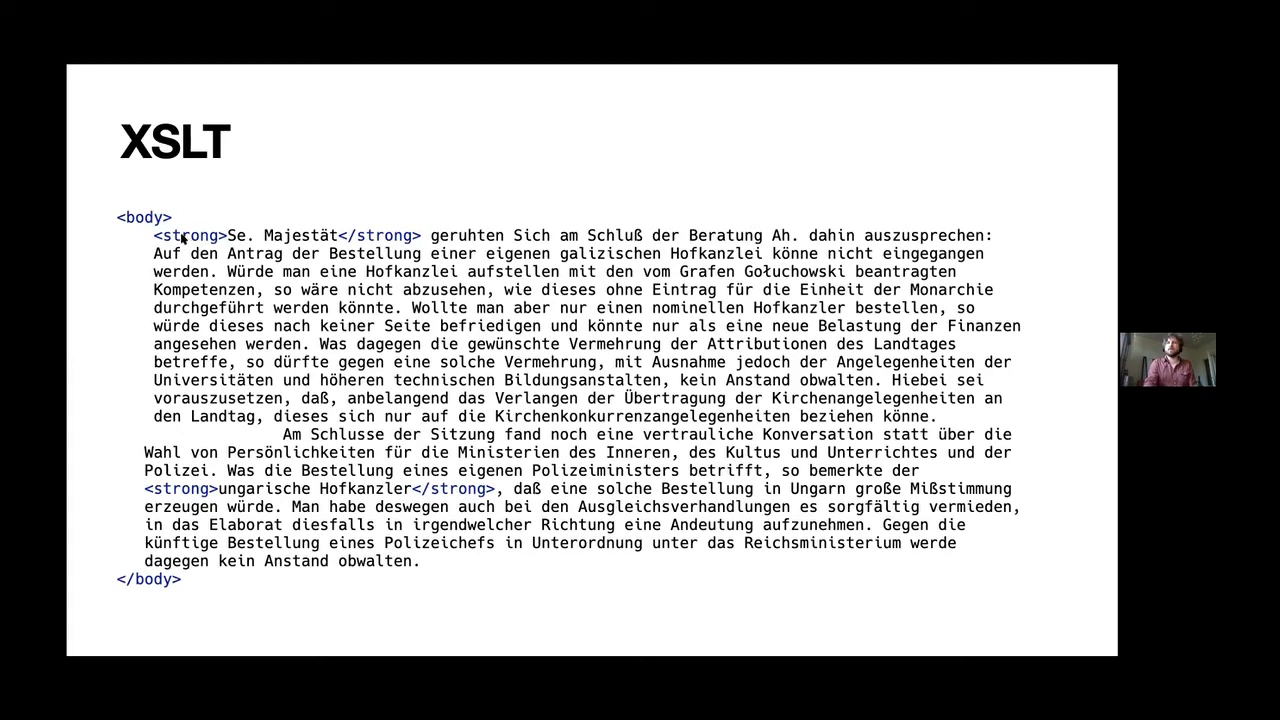
mouse_move(364, 244)
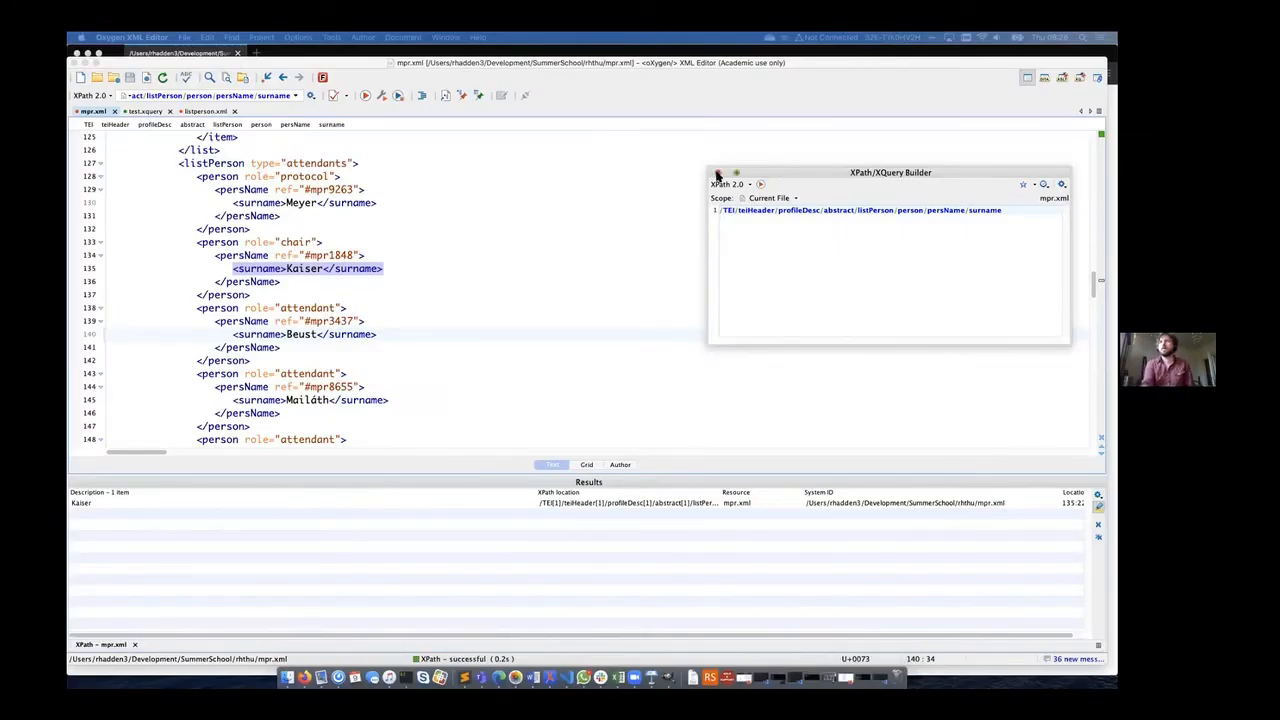
In the XQuery file, set $document to doc('mpr.xml')/tei:TEI
click(716, 172)
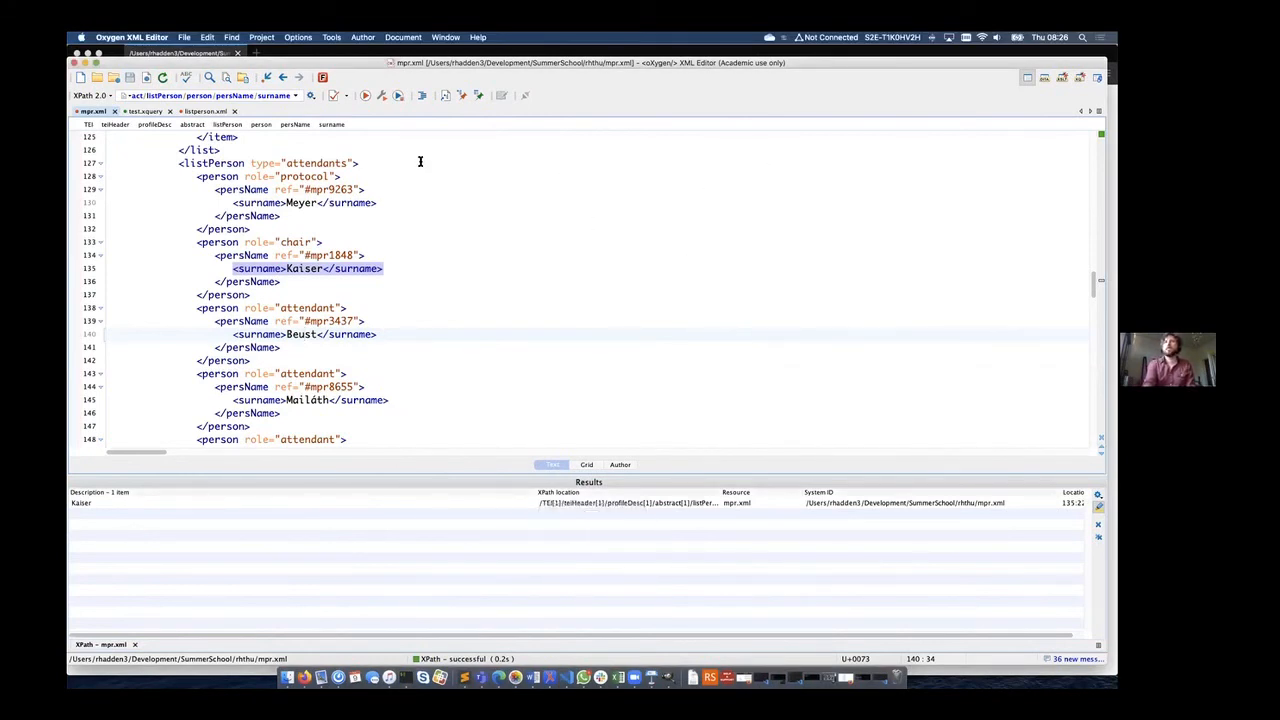
click(144, 112)
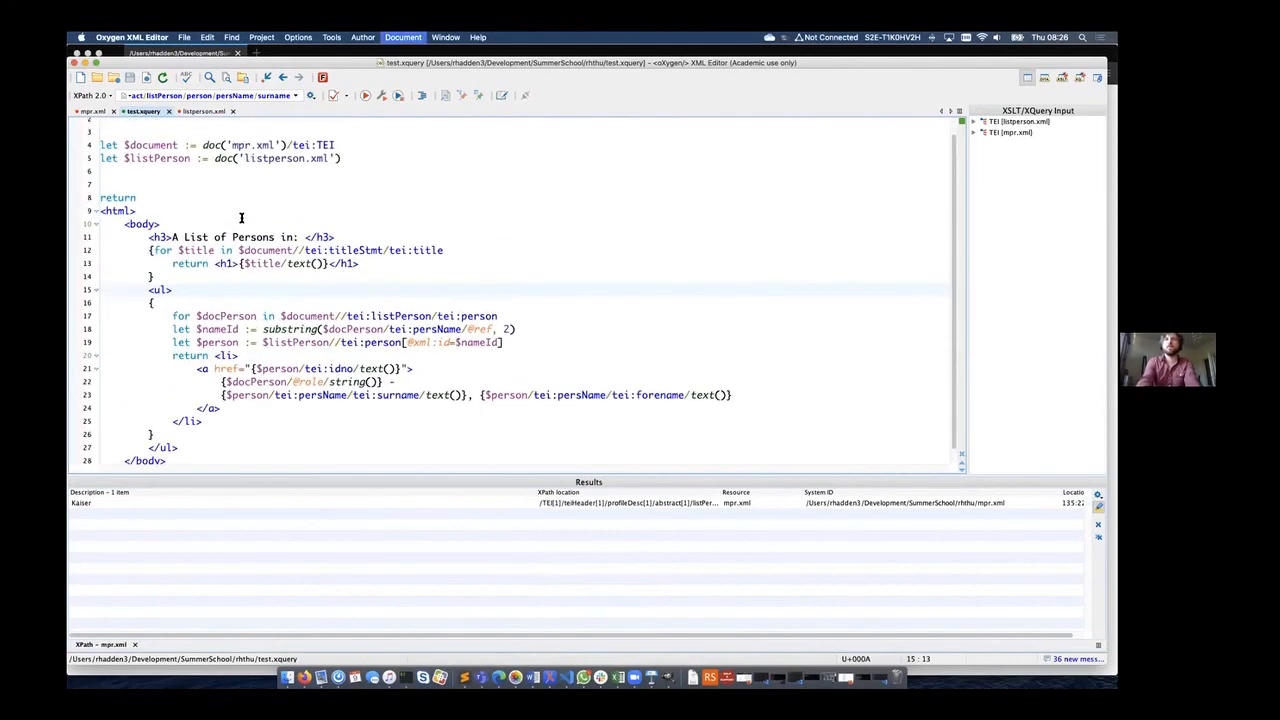
scroll(up, 3)
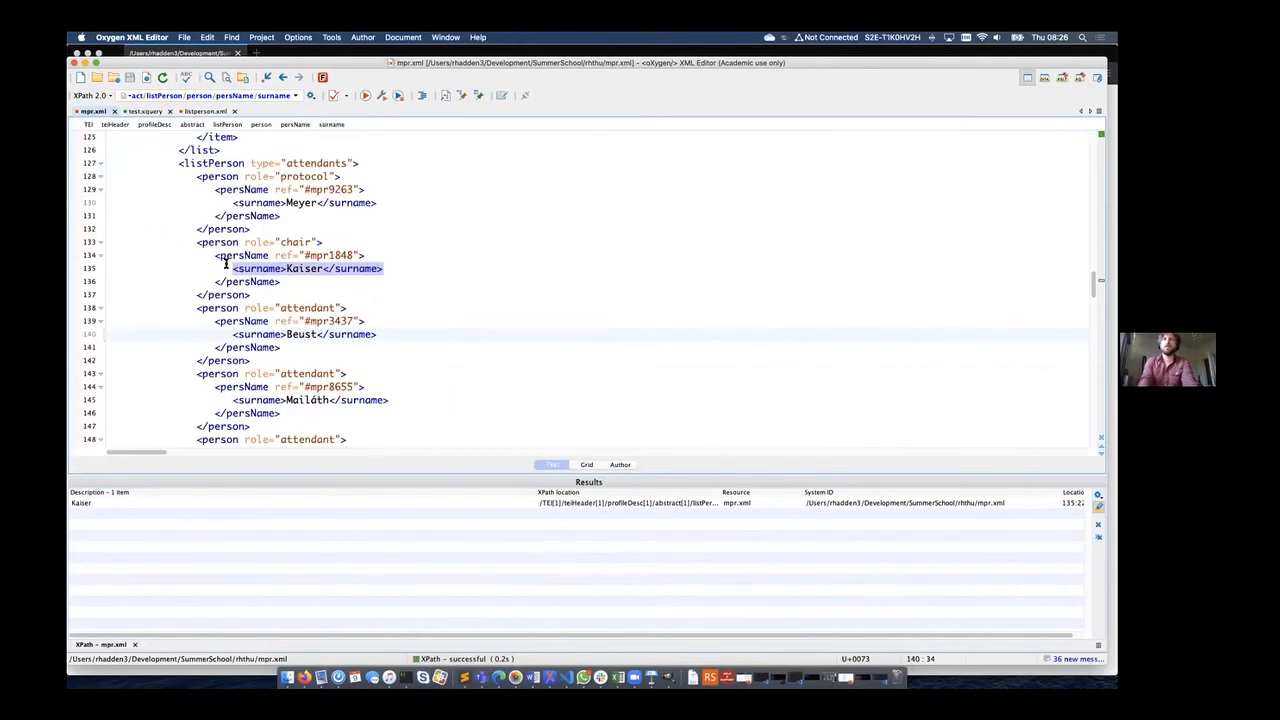
click(204, 112)
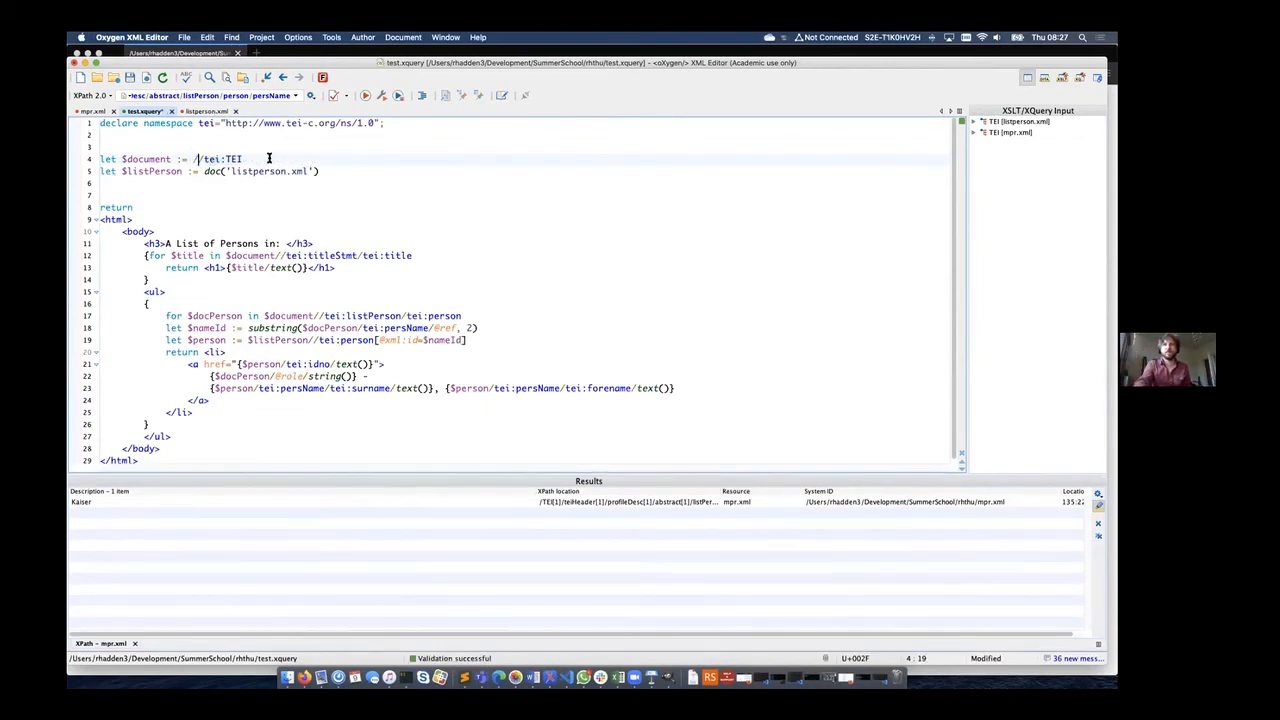
text(doc('mpr.xml'))
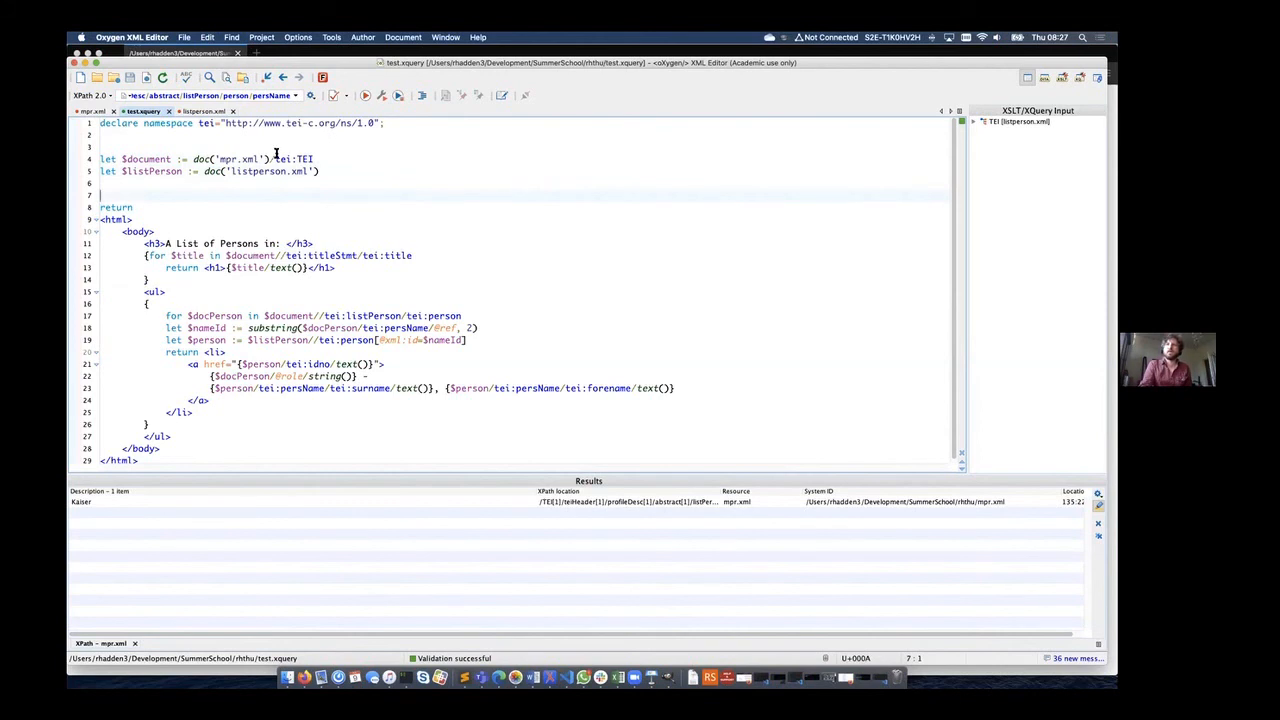
double_click(294, 160)
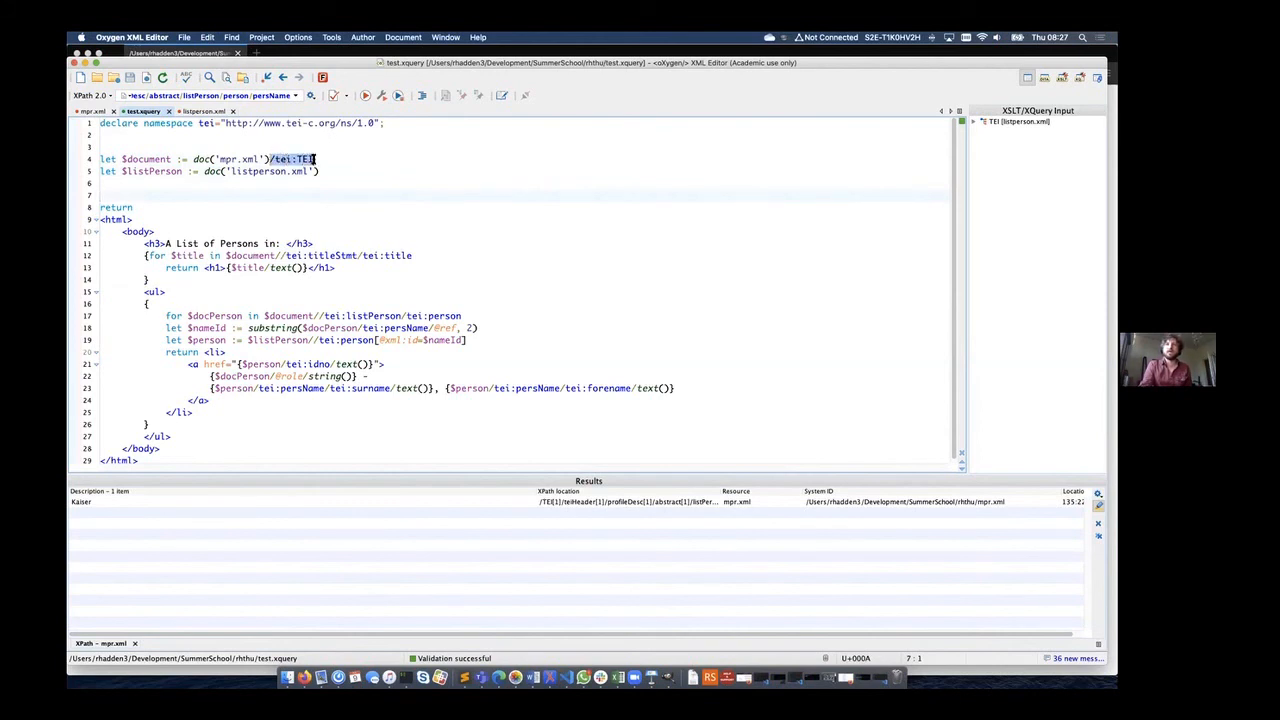
click(316, 160)
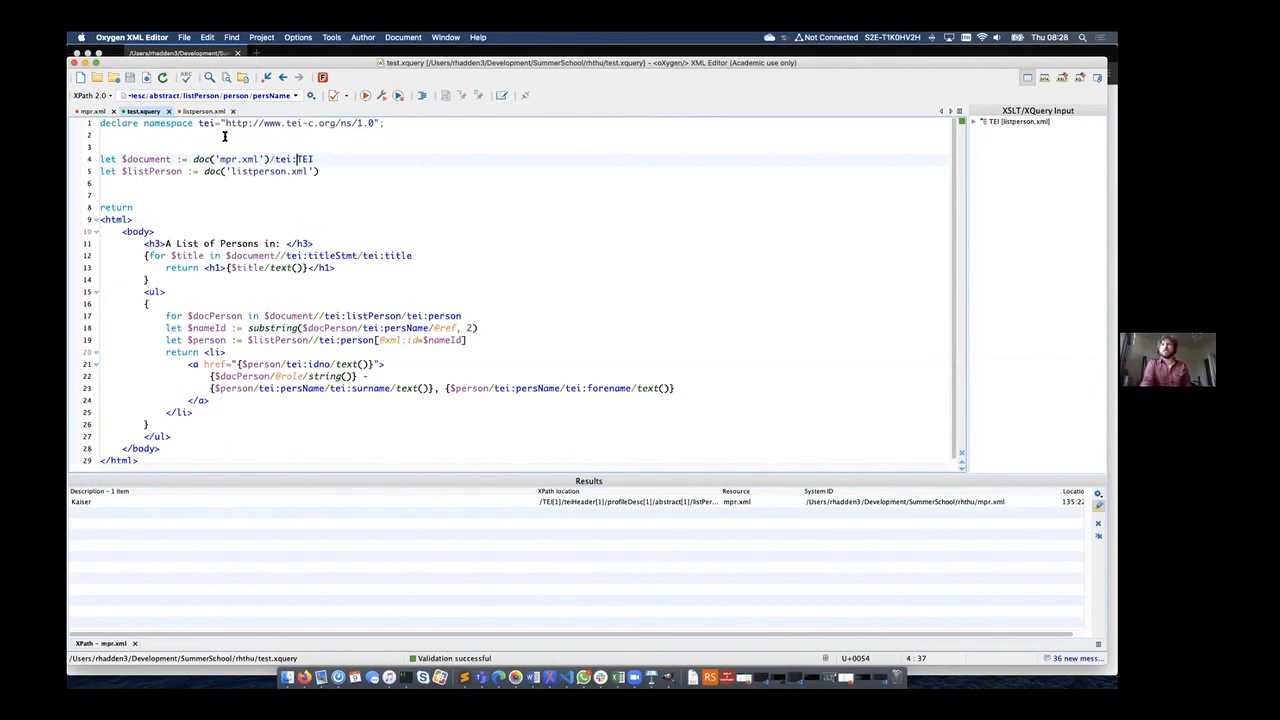
click(350, 124)
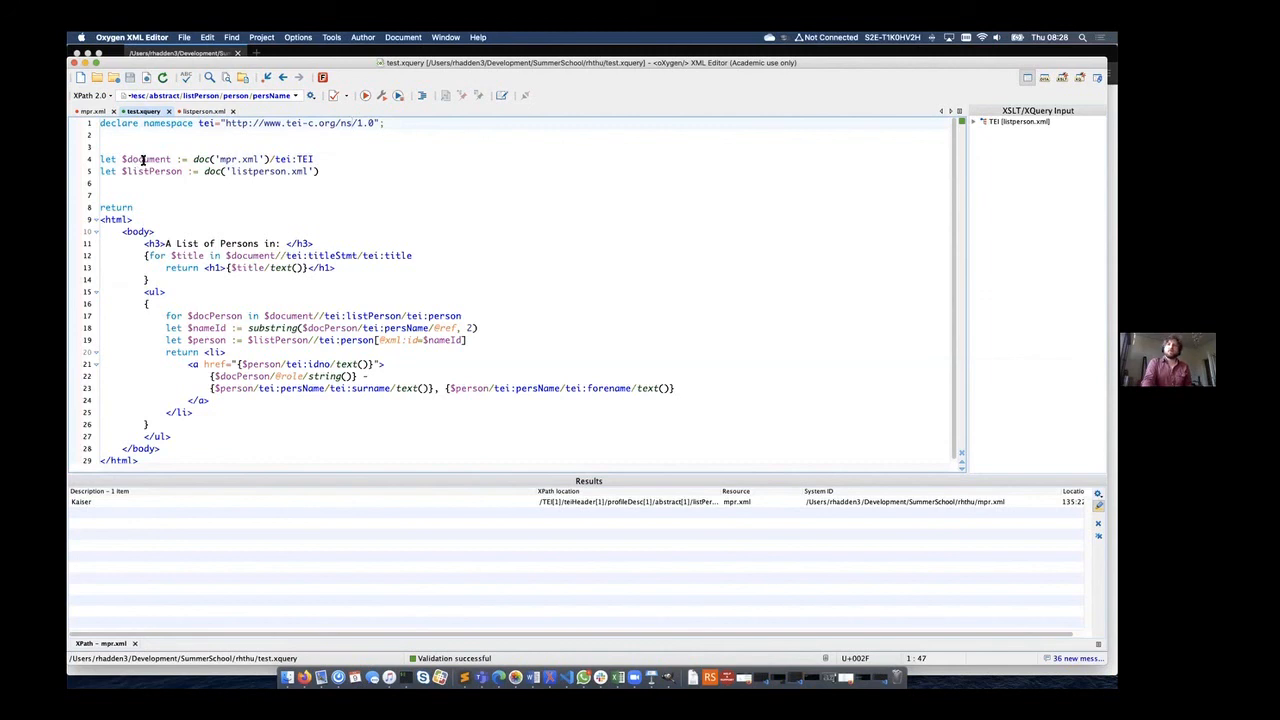
double_click(146, 160)
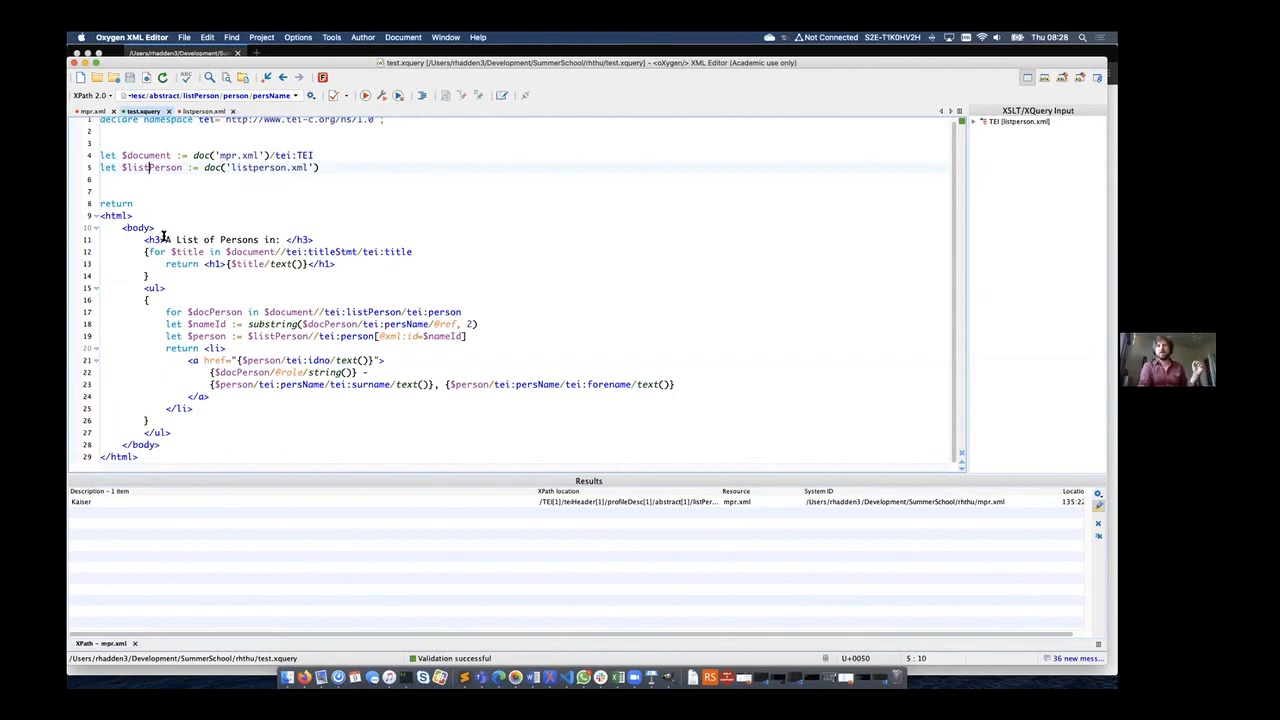
mouse_move(146, 240)
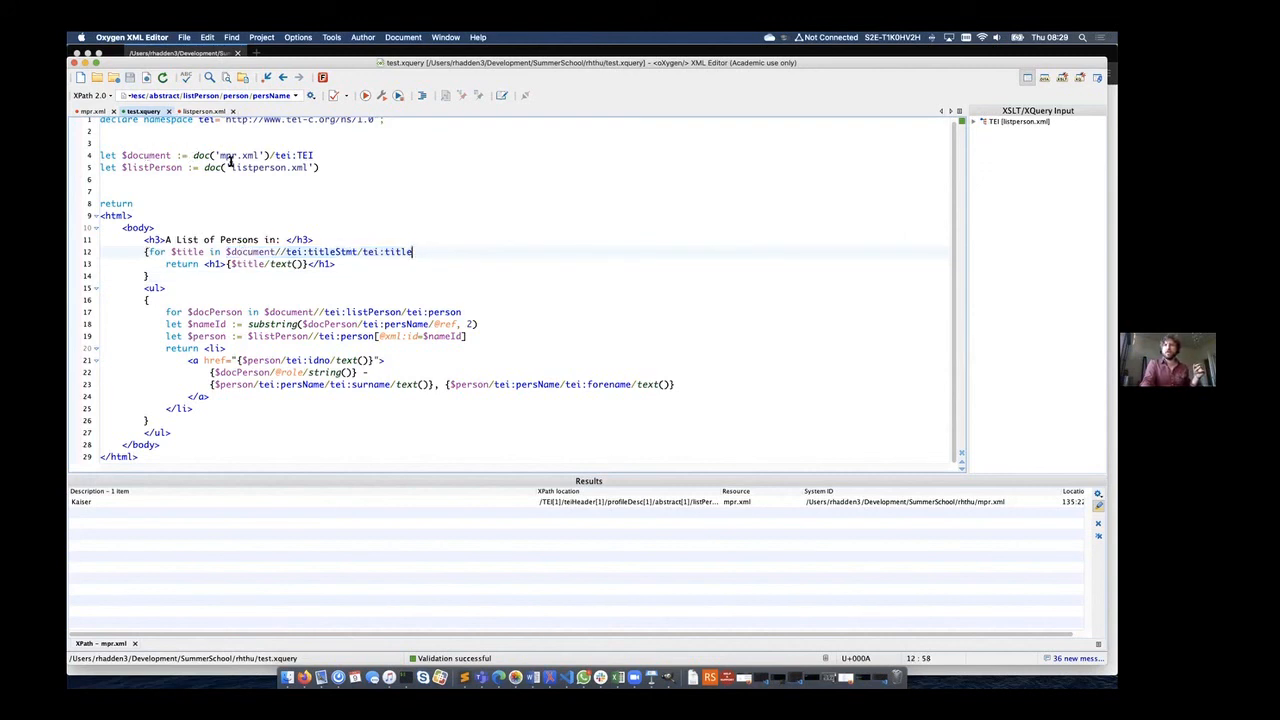
click(240, 168)
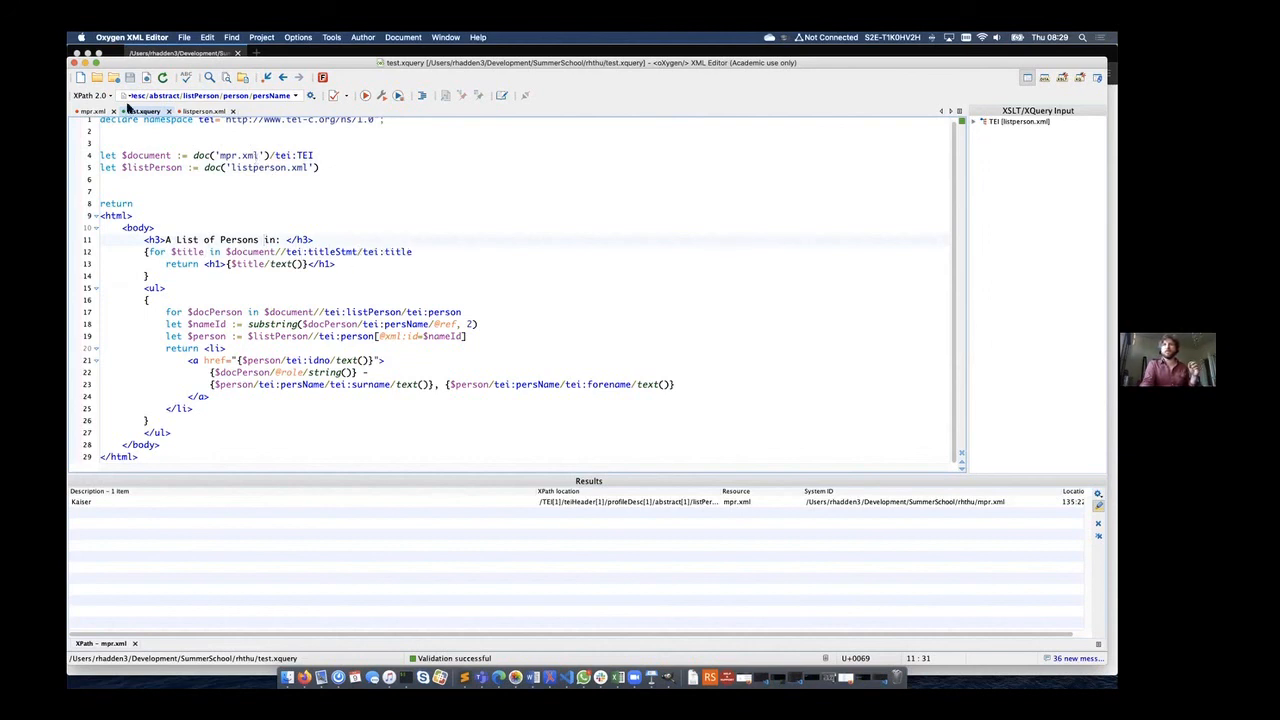
Review the title and person for-loop variables in test.xquery before viewing the mpr.xml person list
click(92, 112)
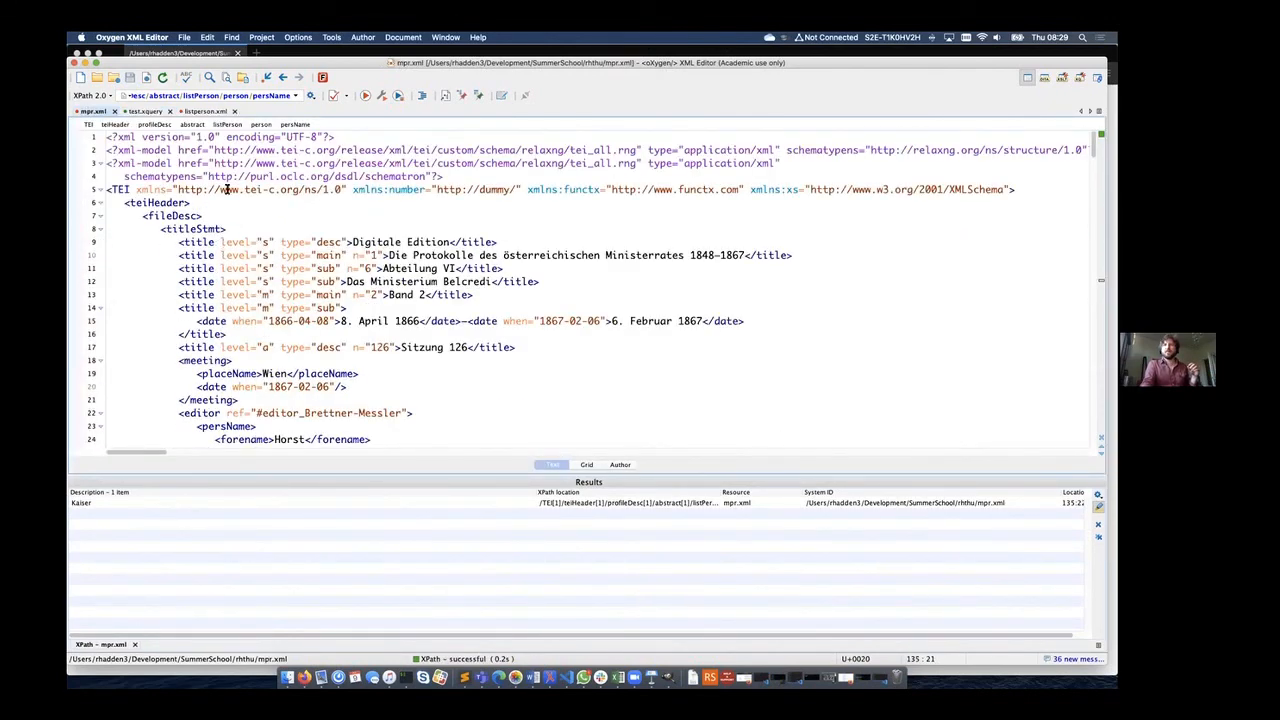
click(142, 112)
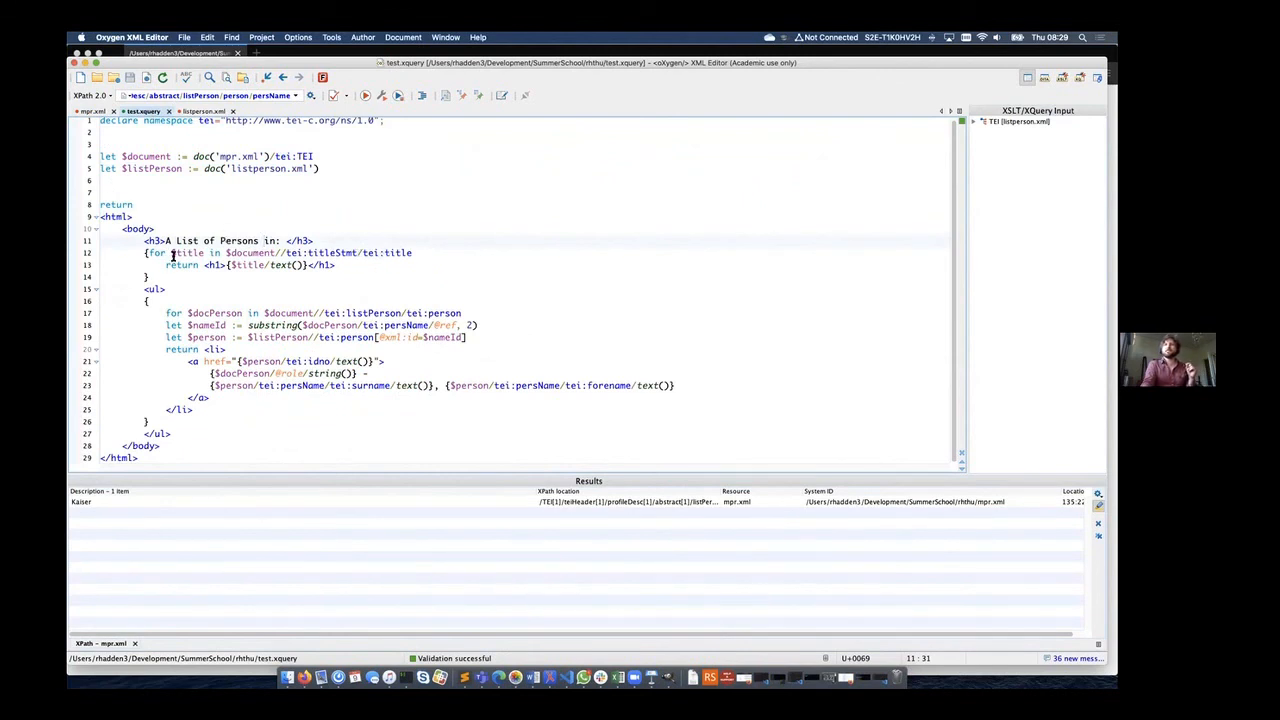
double_click(186, 252)
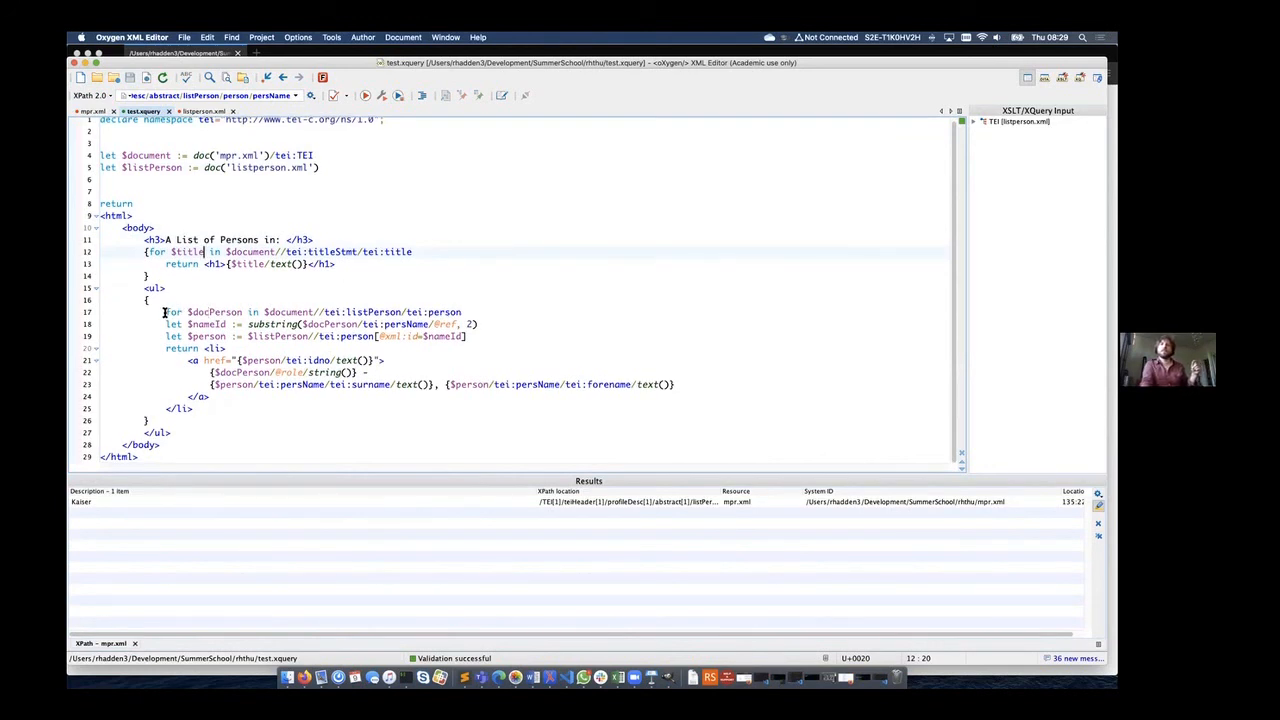
double_click(200, 312)
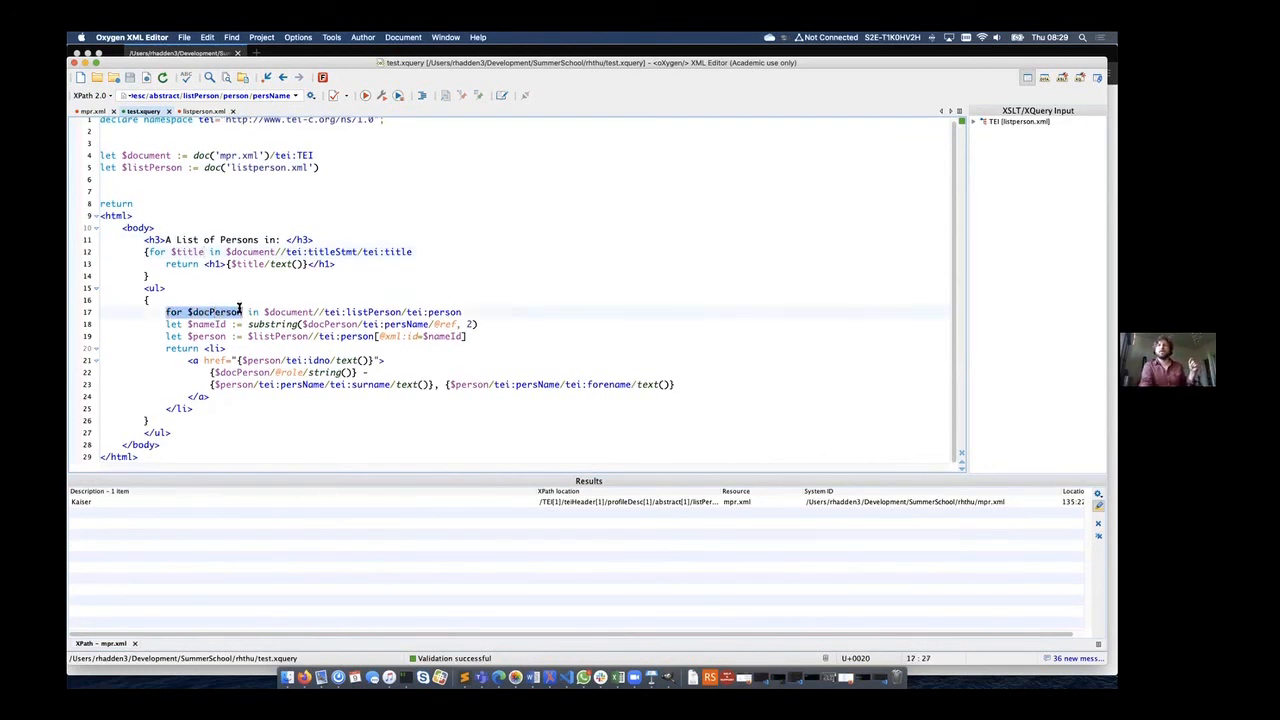
click(430, 312)
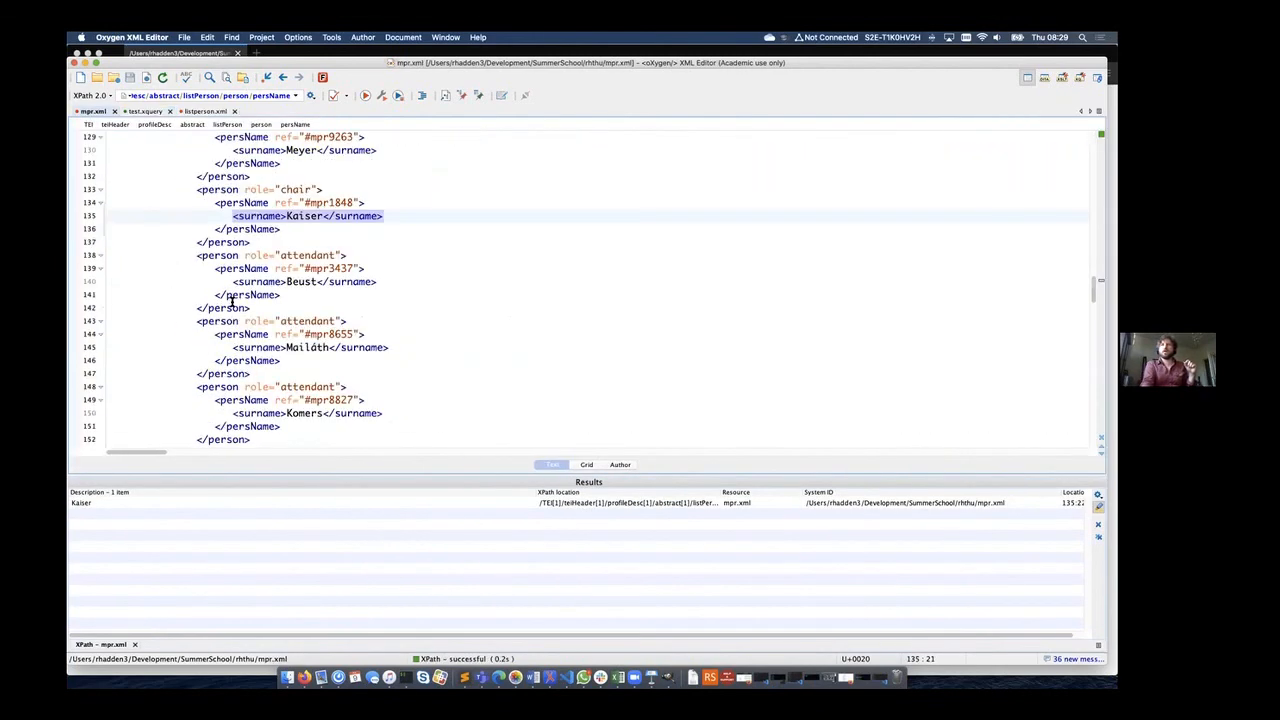
Check the chair's #mpr1848 ref in mpr.xml and switch back to test.xquery
scroll(down, 3)
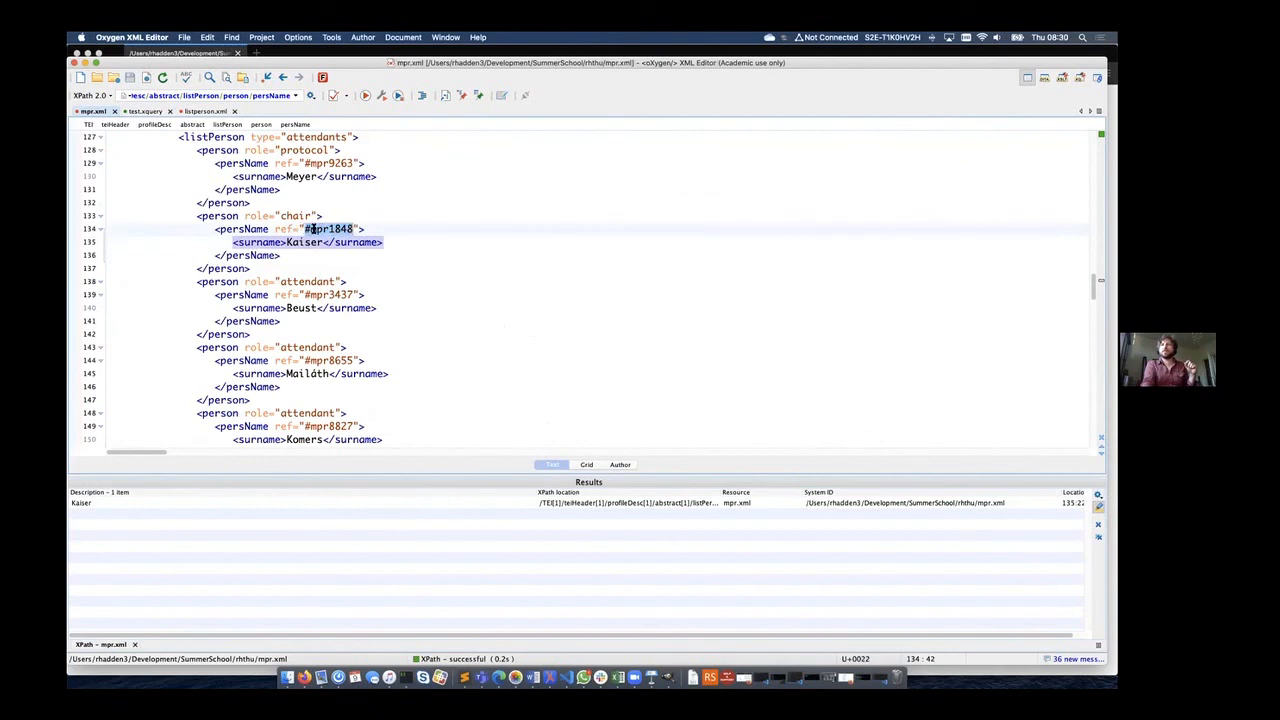
click(144, 112)
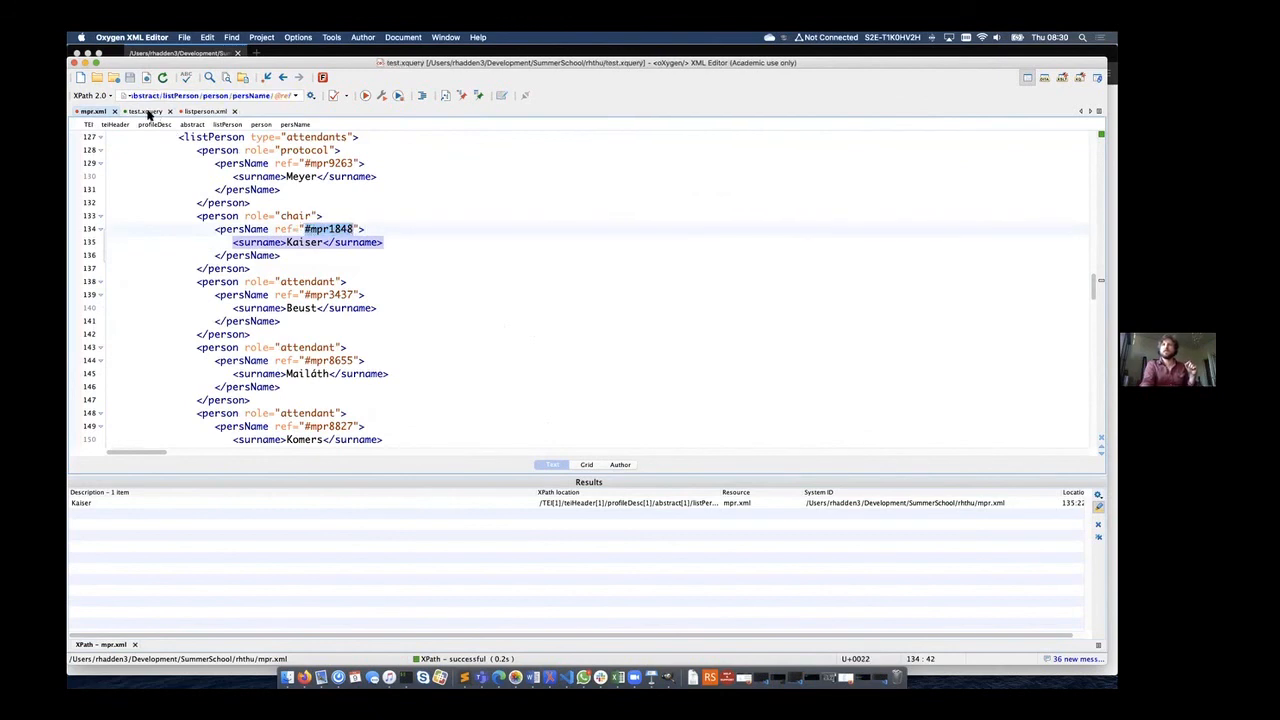
click(144, 112)
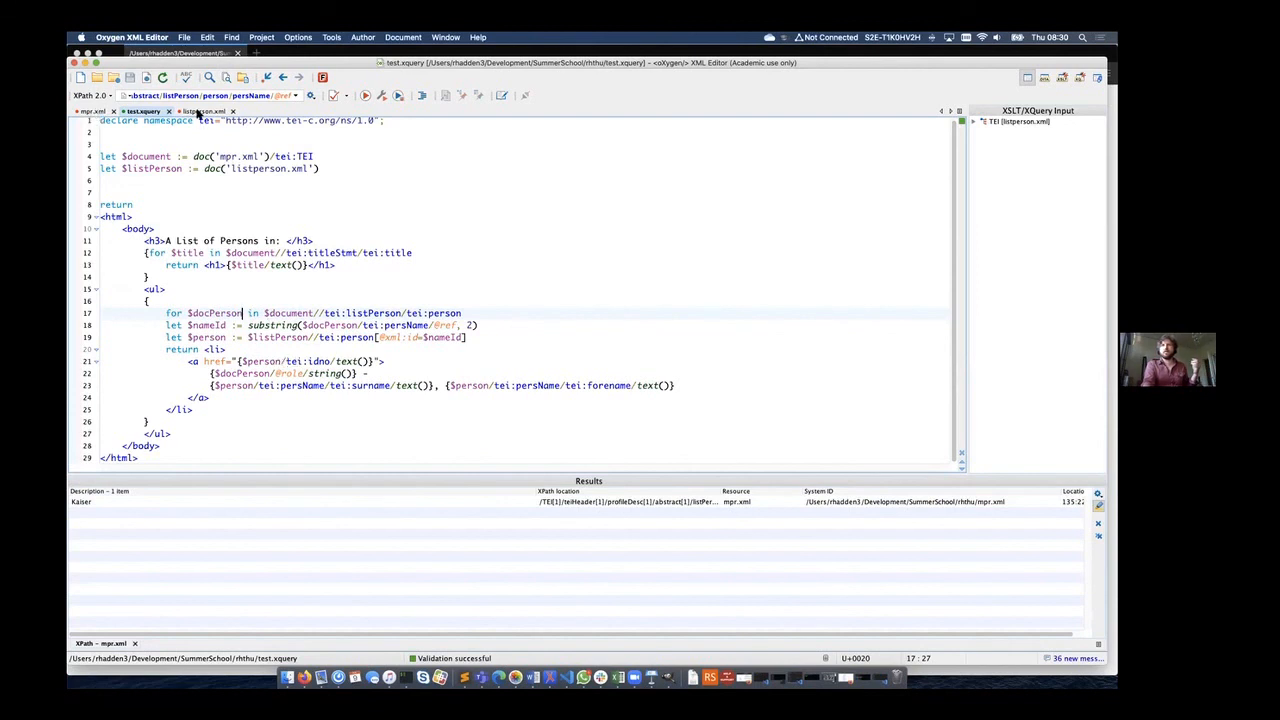
click(204, 112)
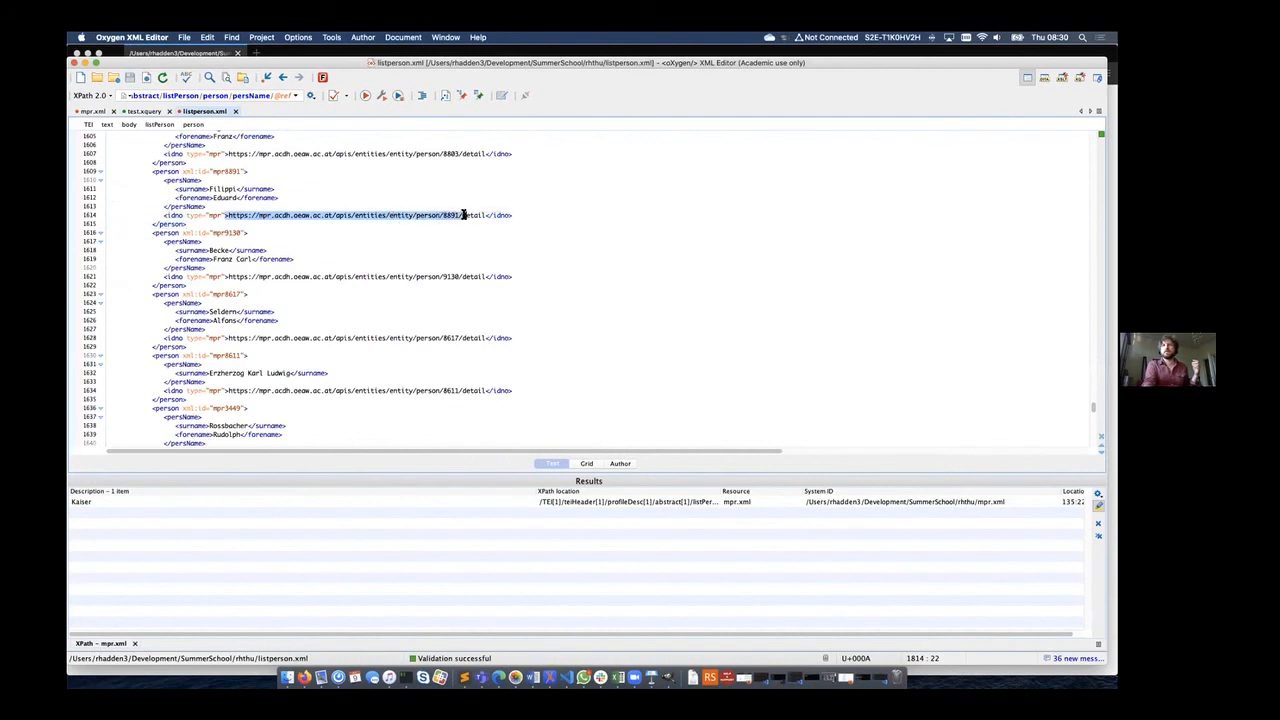
click(484, 216)
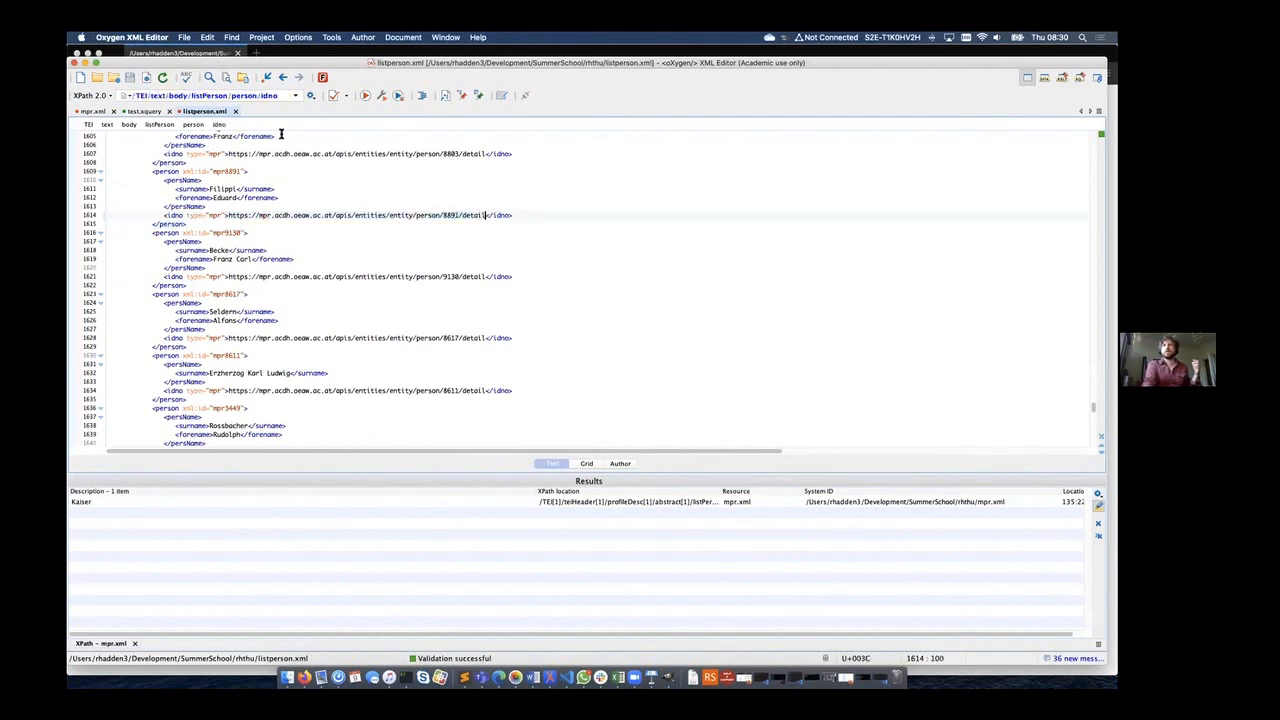
click(144, 112)
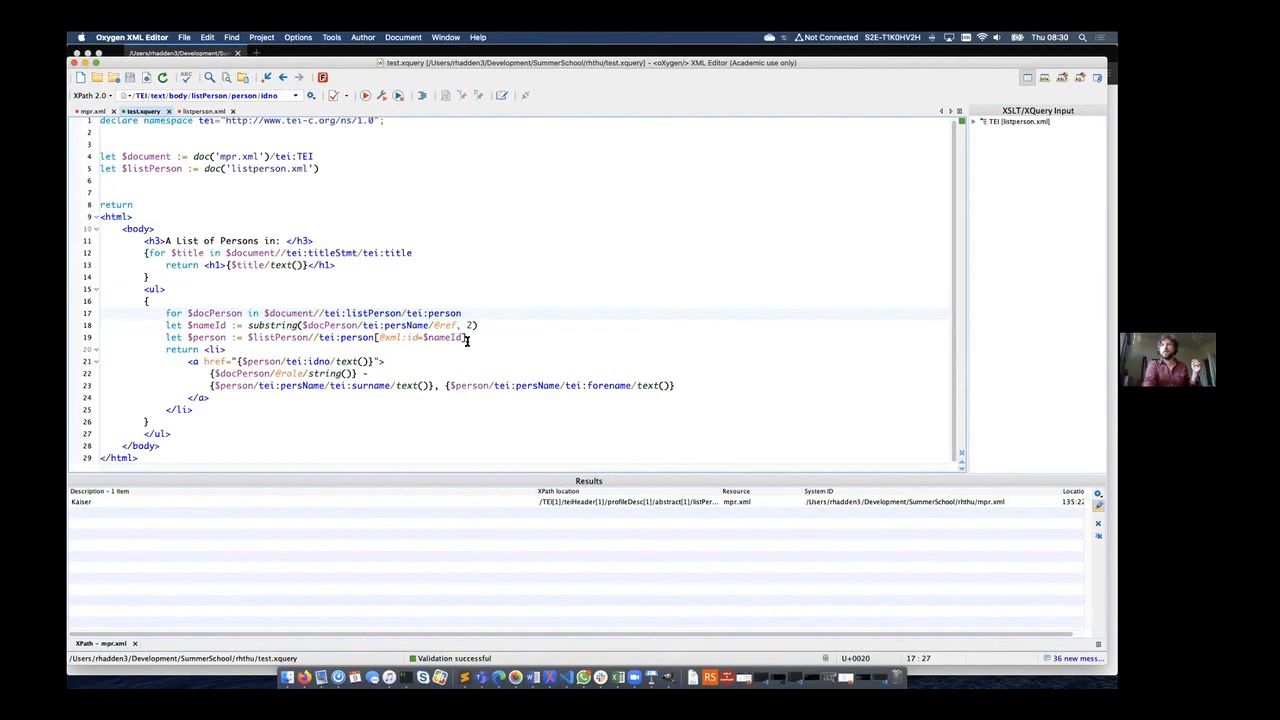
click(304, 678)
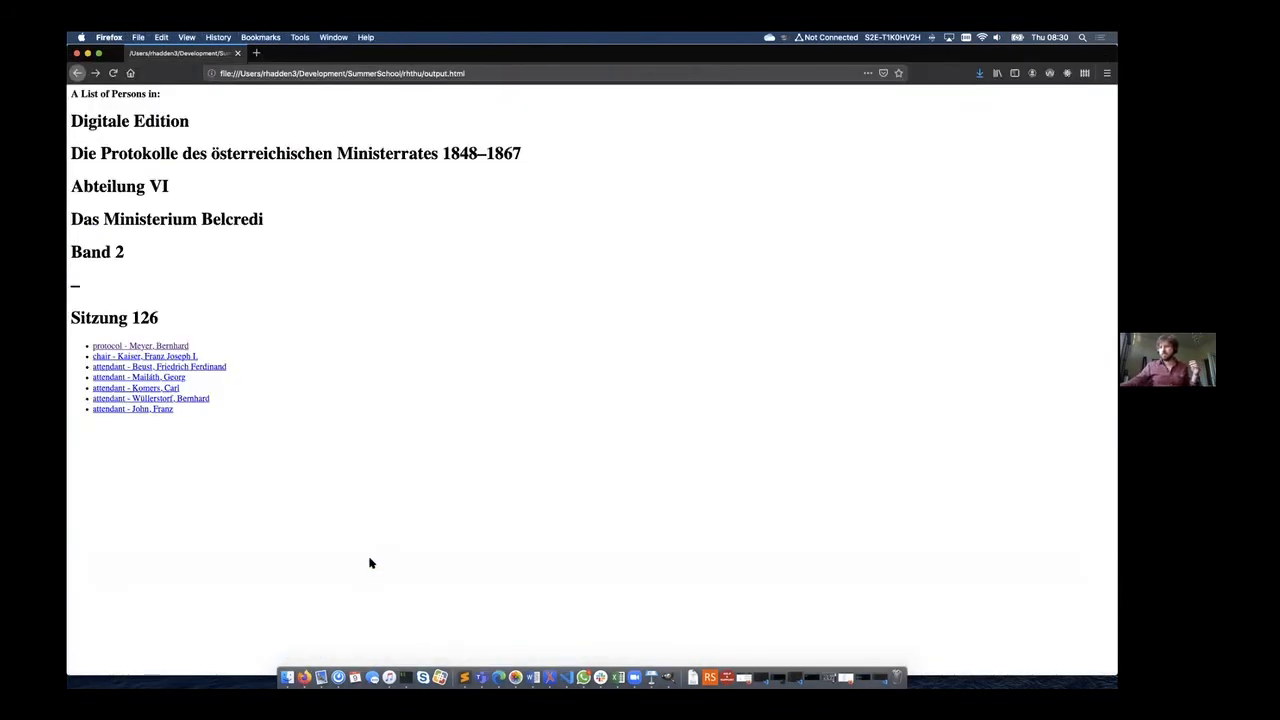
mouse_move(340, 390)
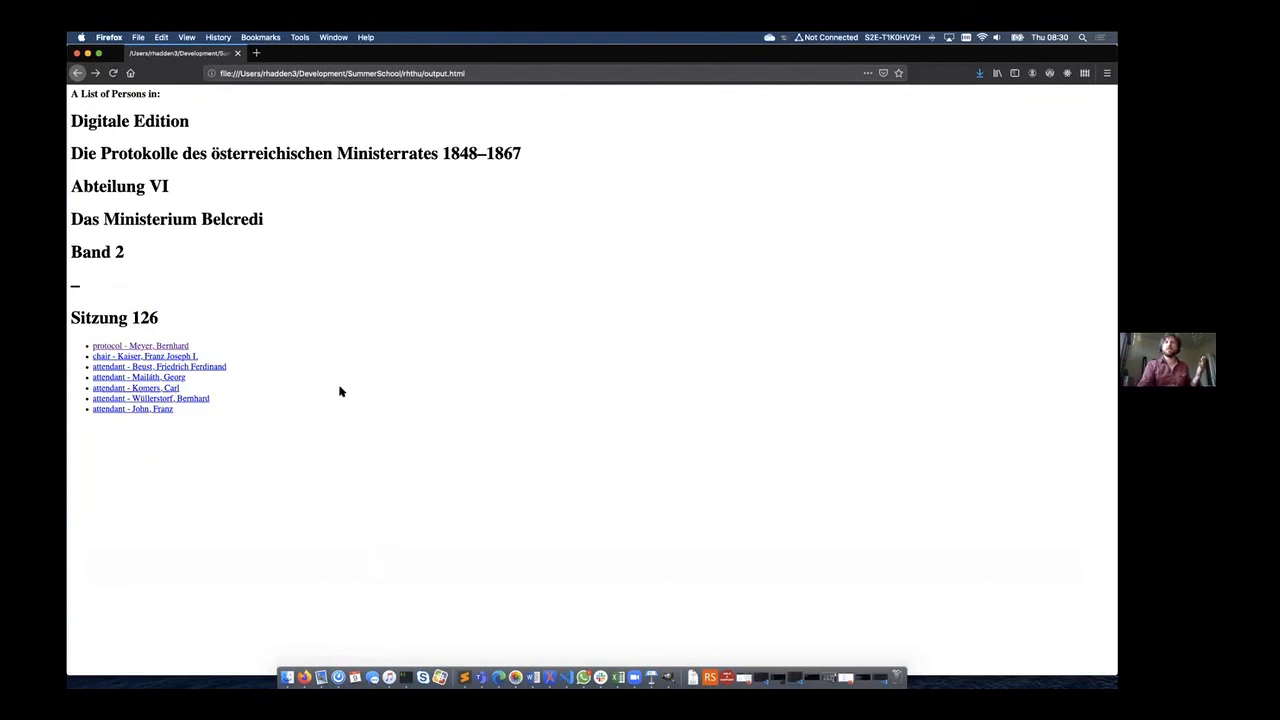
mouse_move(148, 310)
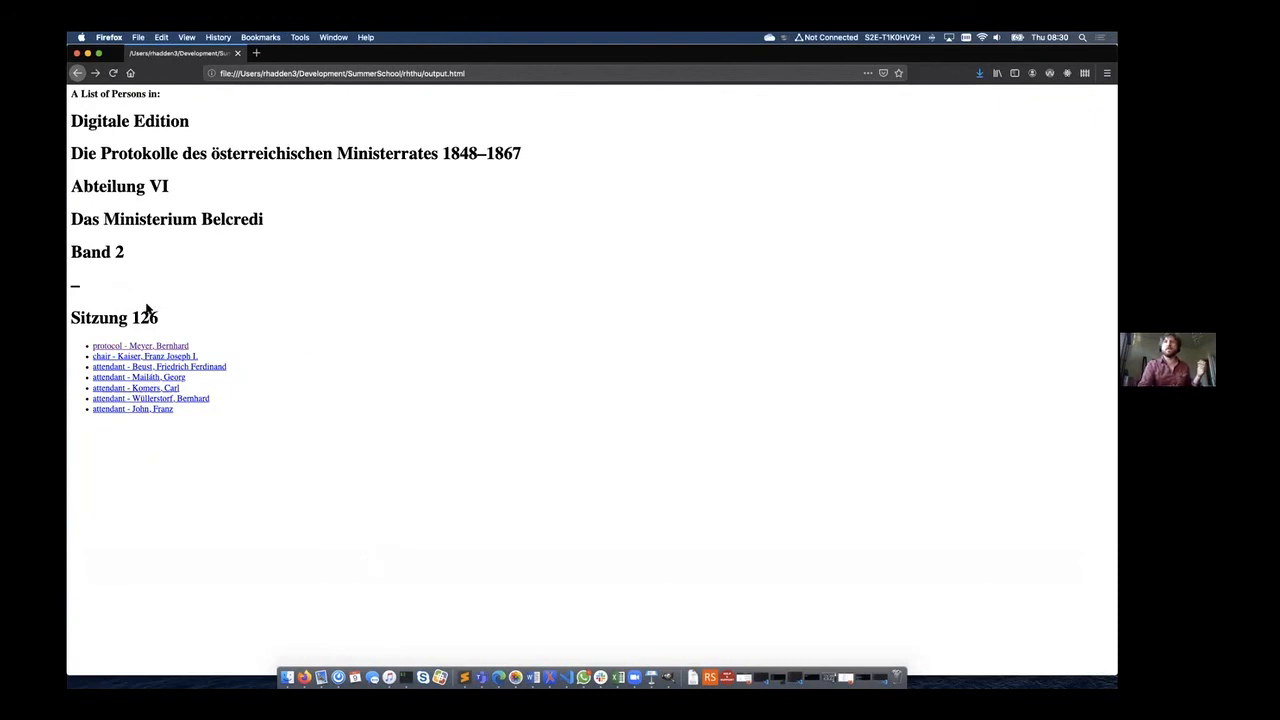
mouse_move(74, 114)
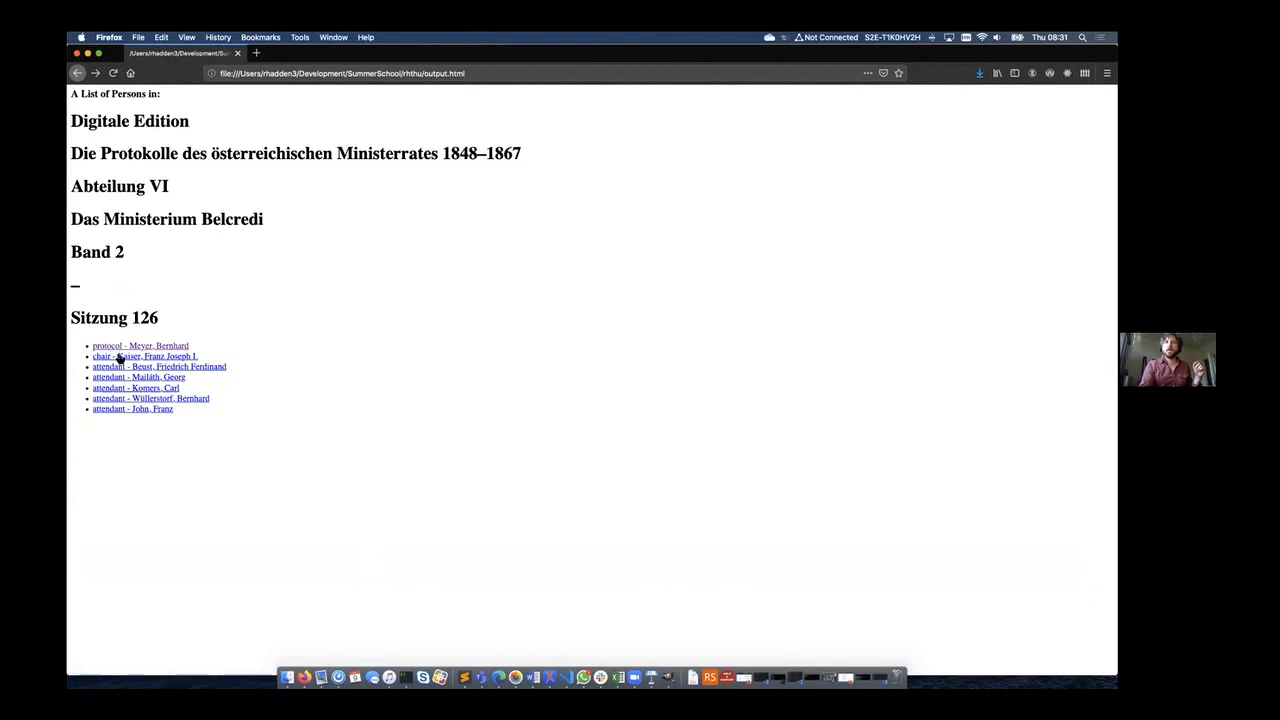
click(144, 356)
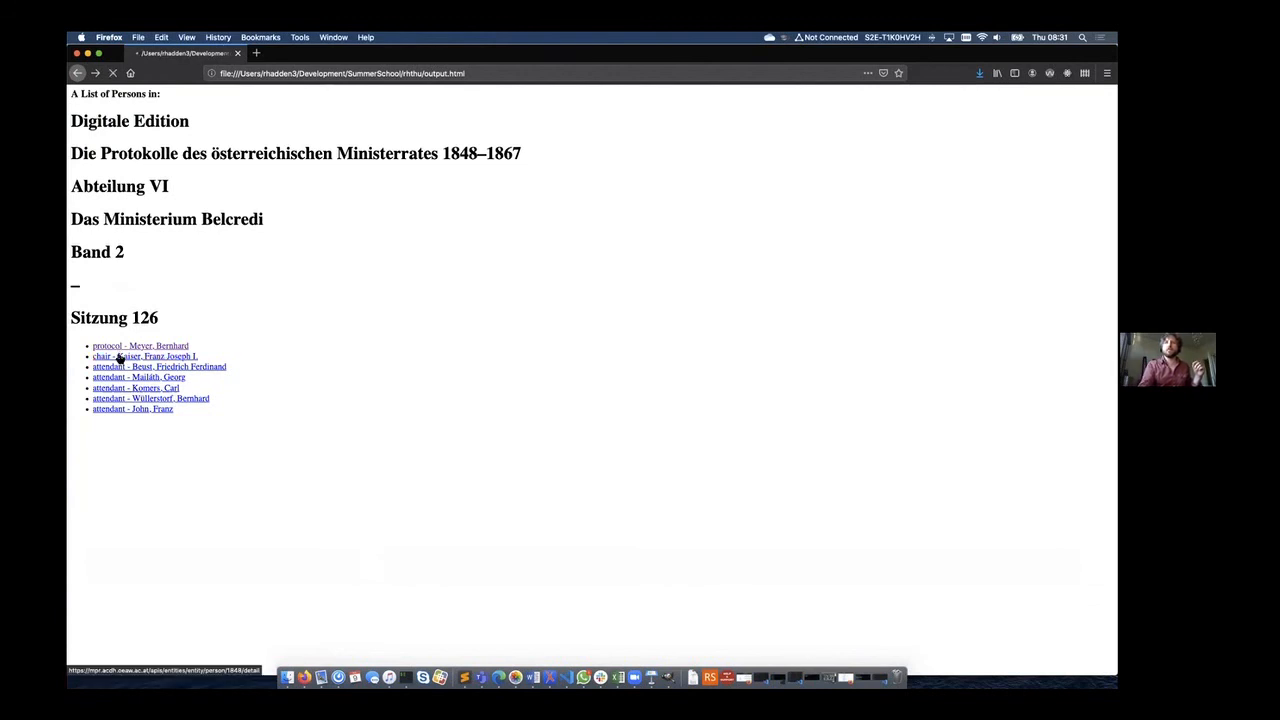
click(144, 356)
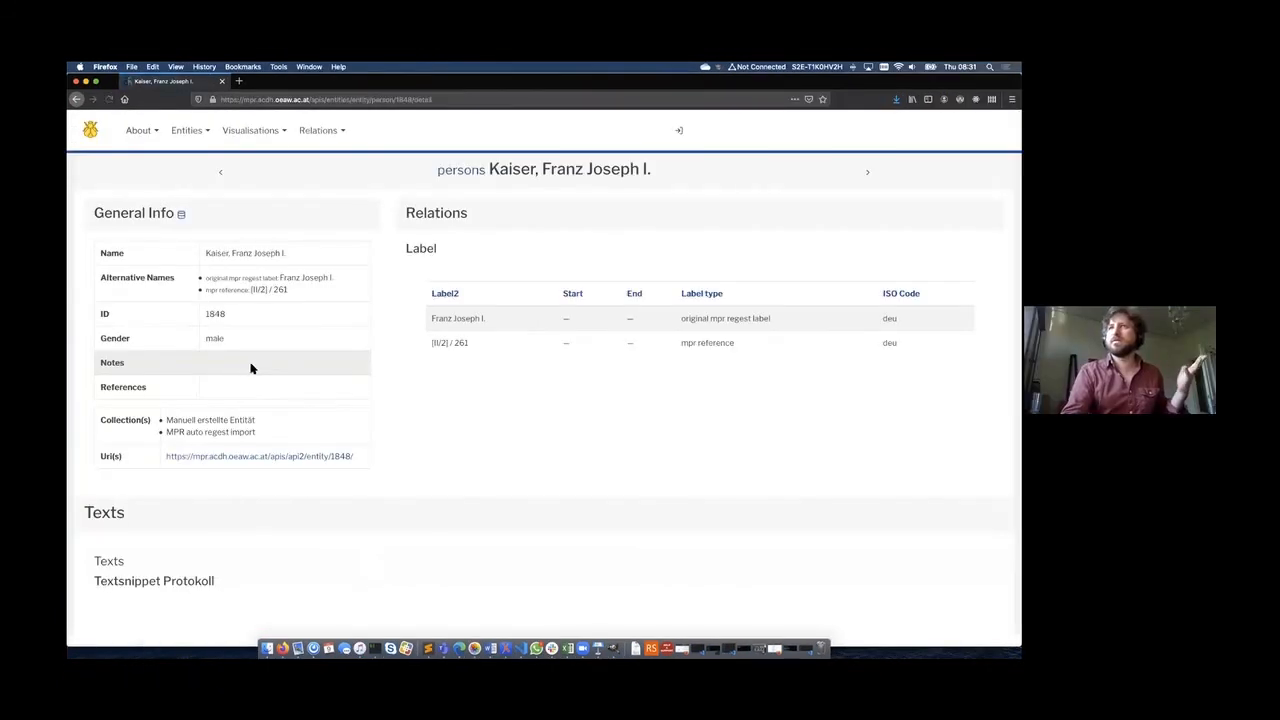
click(76, 100)
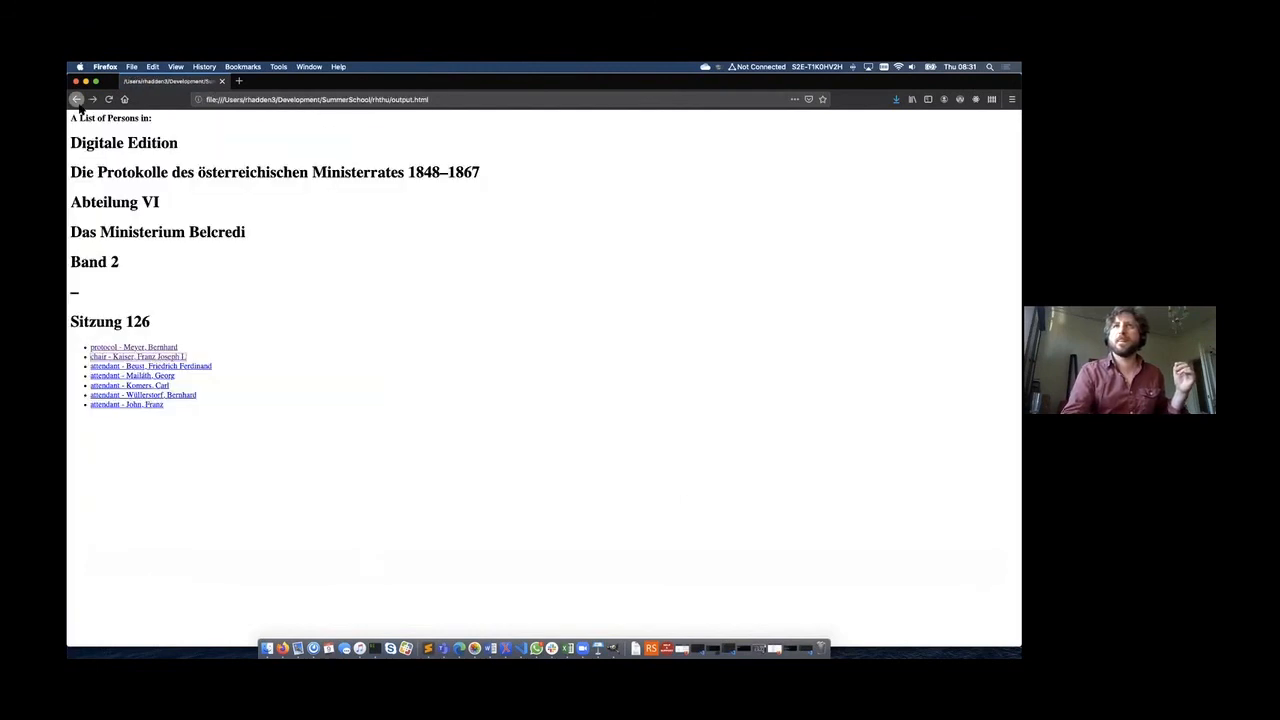